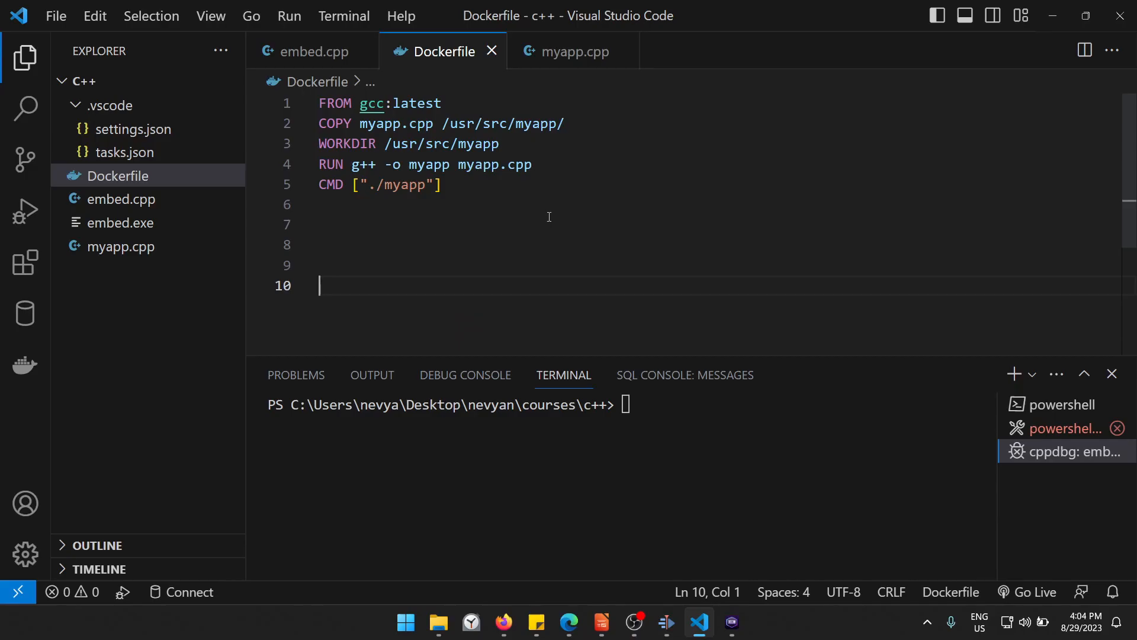
pyautogui.moveTo(566, 52)
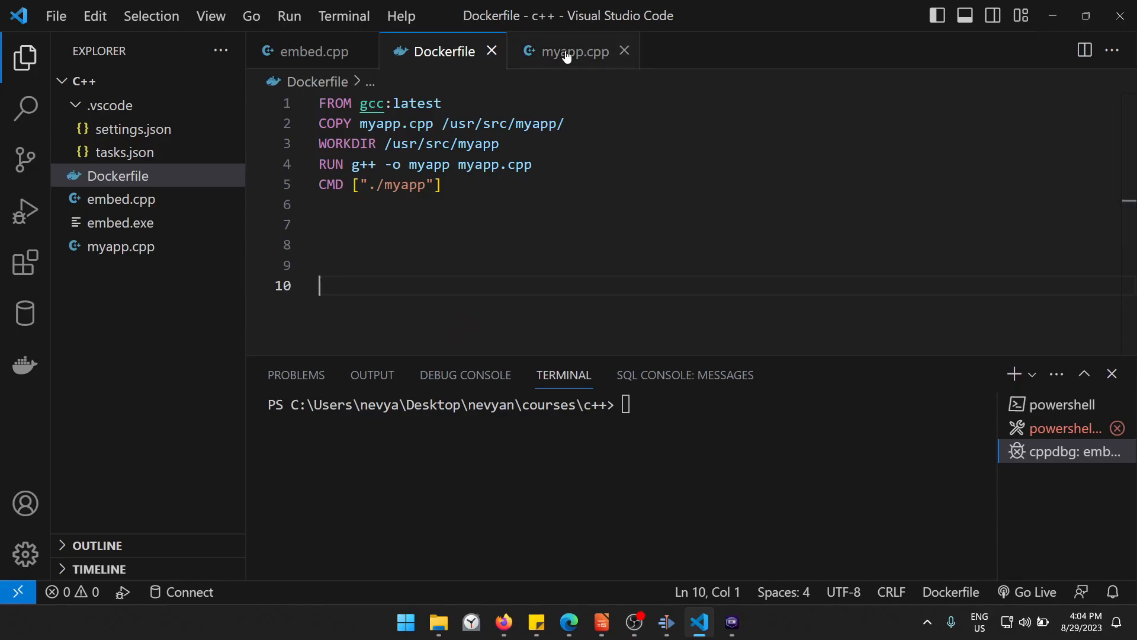
# Step: Switch to the myapp.cpp tab holding the hello-world program
pyautogui.click(567, 51)
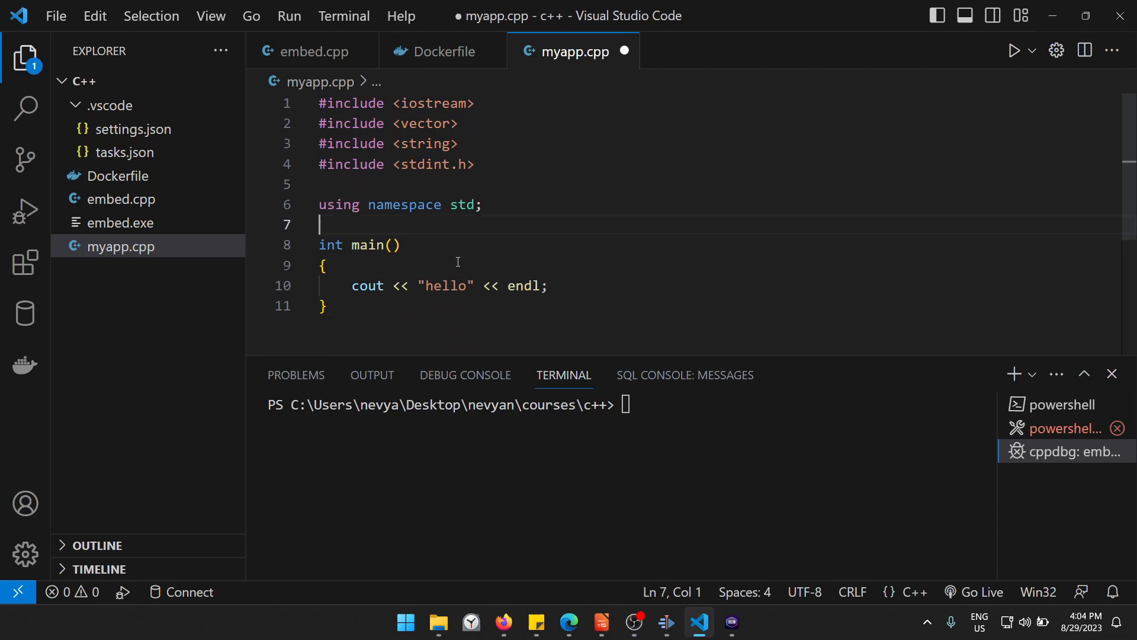
pyautogui.moveTo(426, 291)
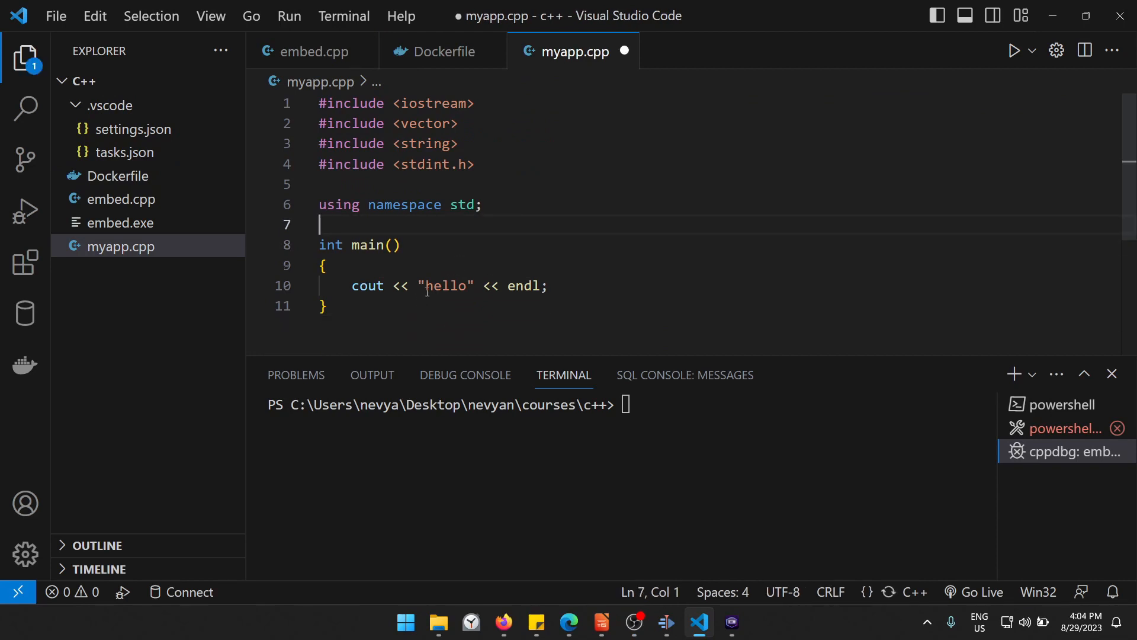
pyautogui.moveTo(446, 285)
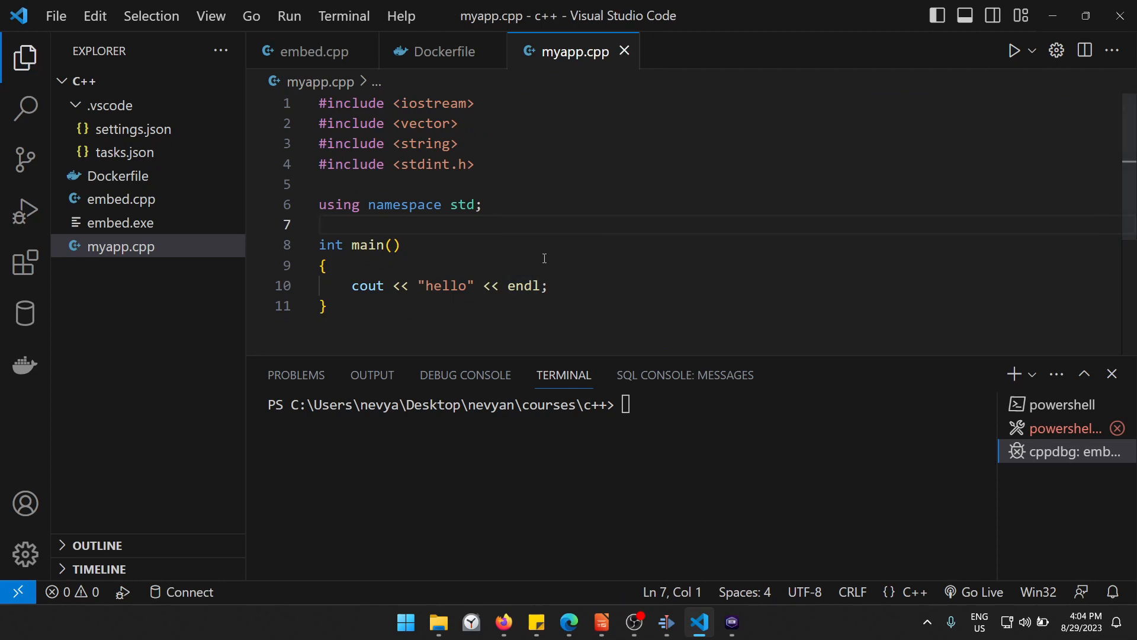
pyautogui.moveTo(587, 293)
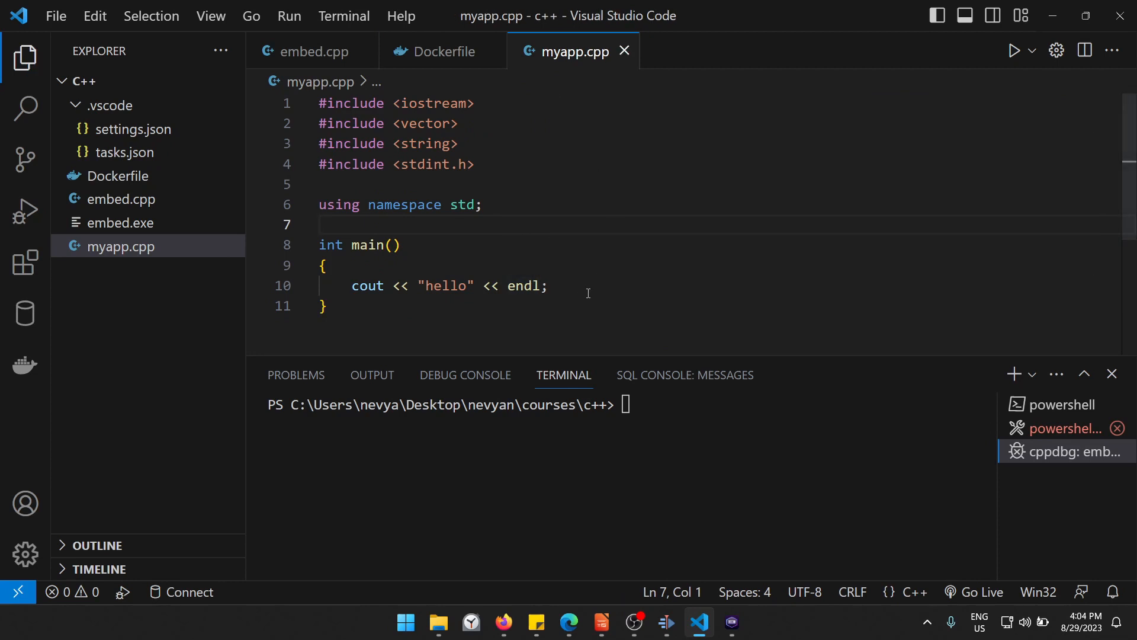
pyautogui.moveTo(520, 155)
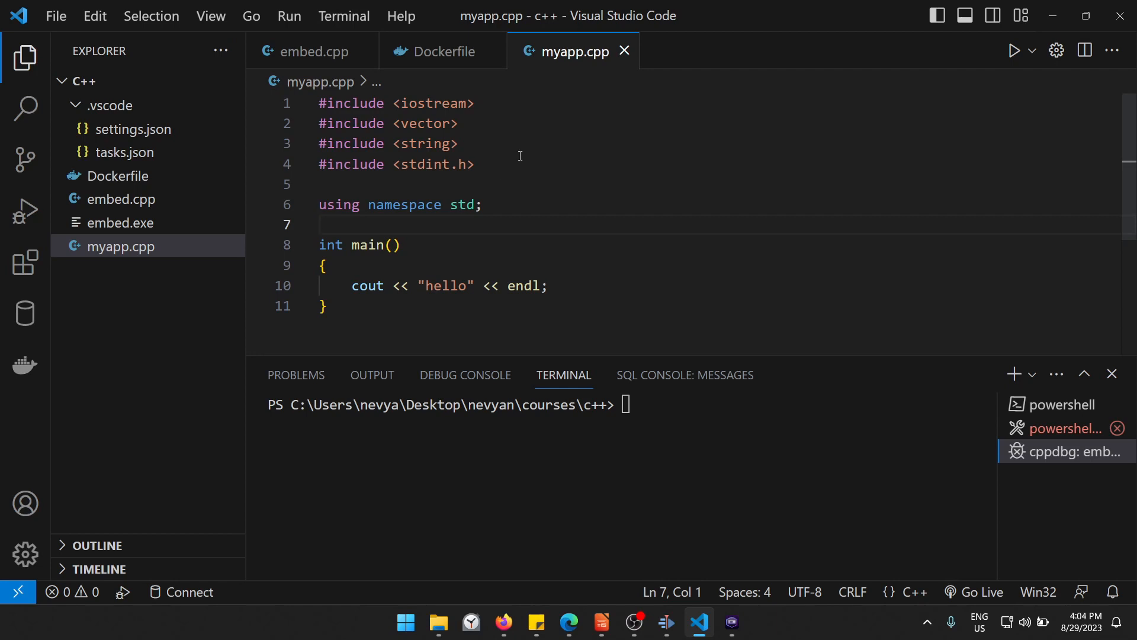
pyautogui.moveTo(534, 270)
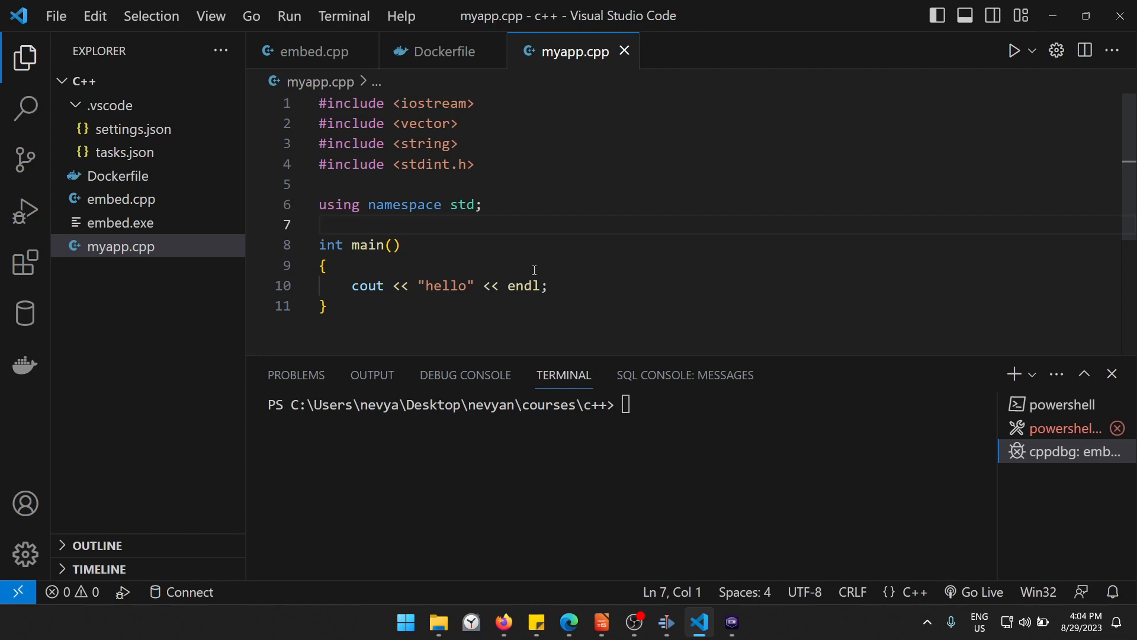
pyautogui.moveTo(141, 287)
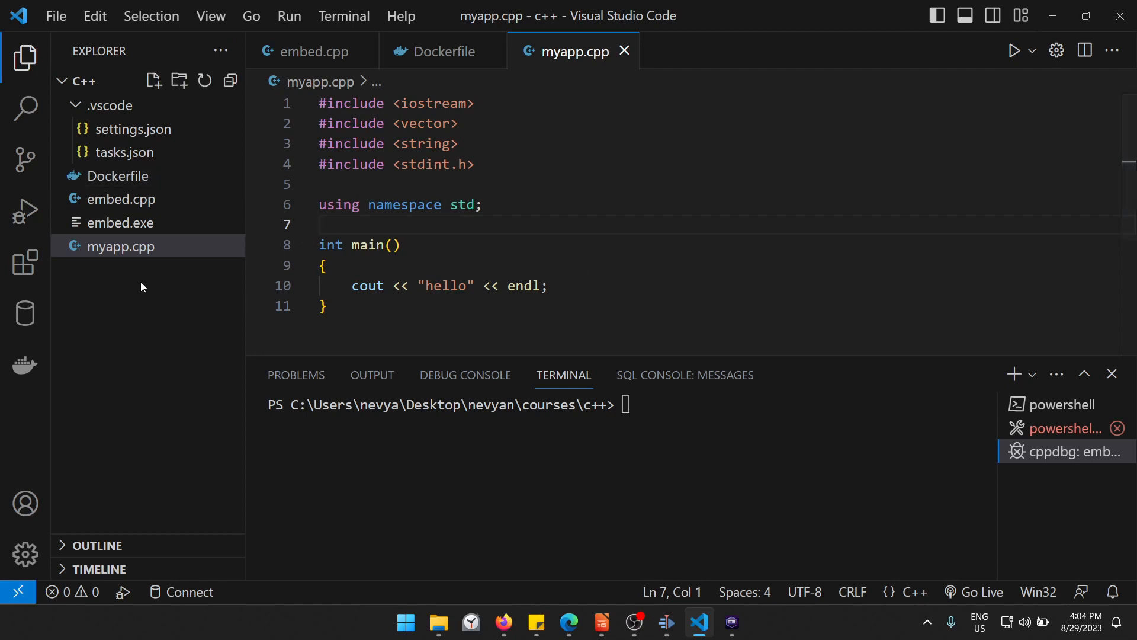
pyautogui.moveTo(601, 281)
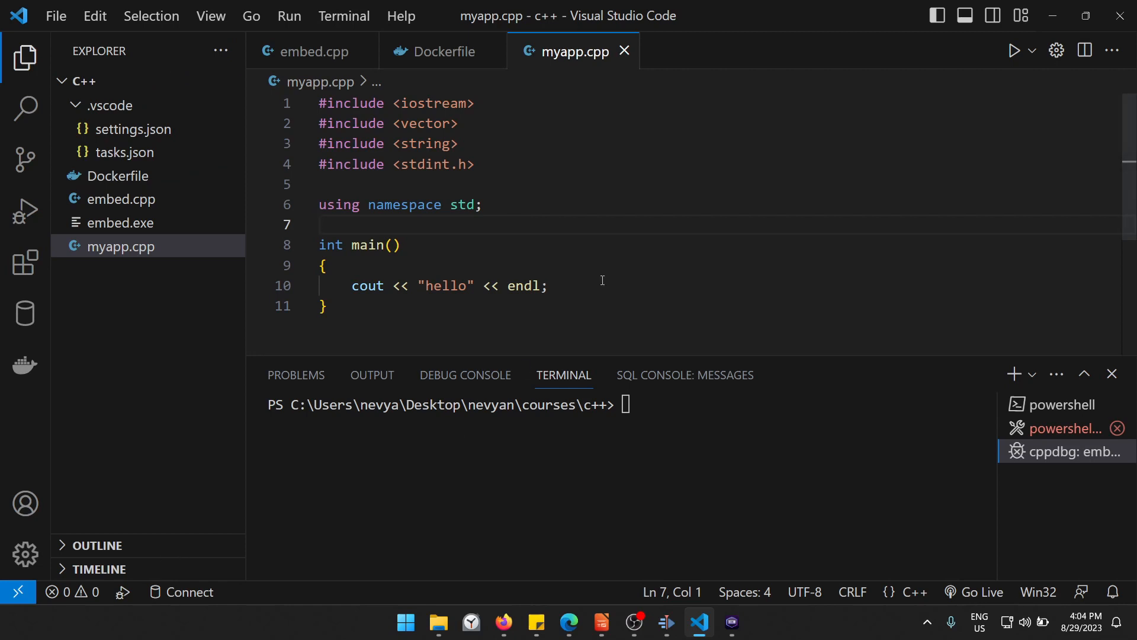
pyautogui.moveTo(463, 92)
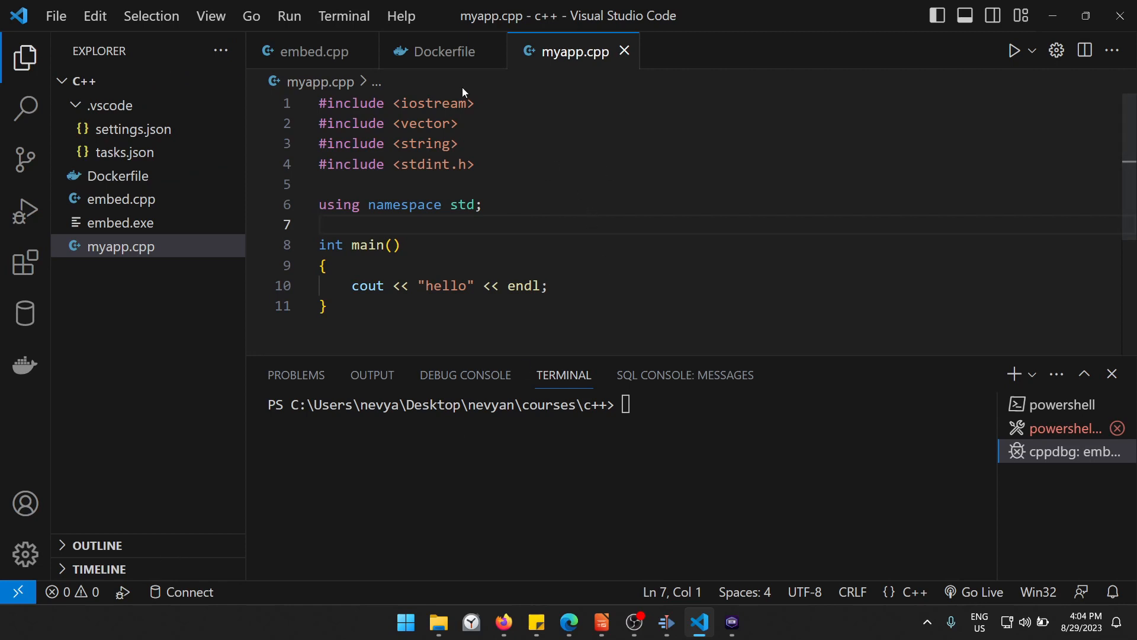
# Step: Return to the Dockerfile and highlight the myapp names in its COPY and compile lines
pyautogui.click(442, 51)
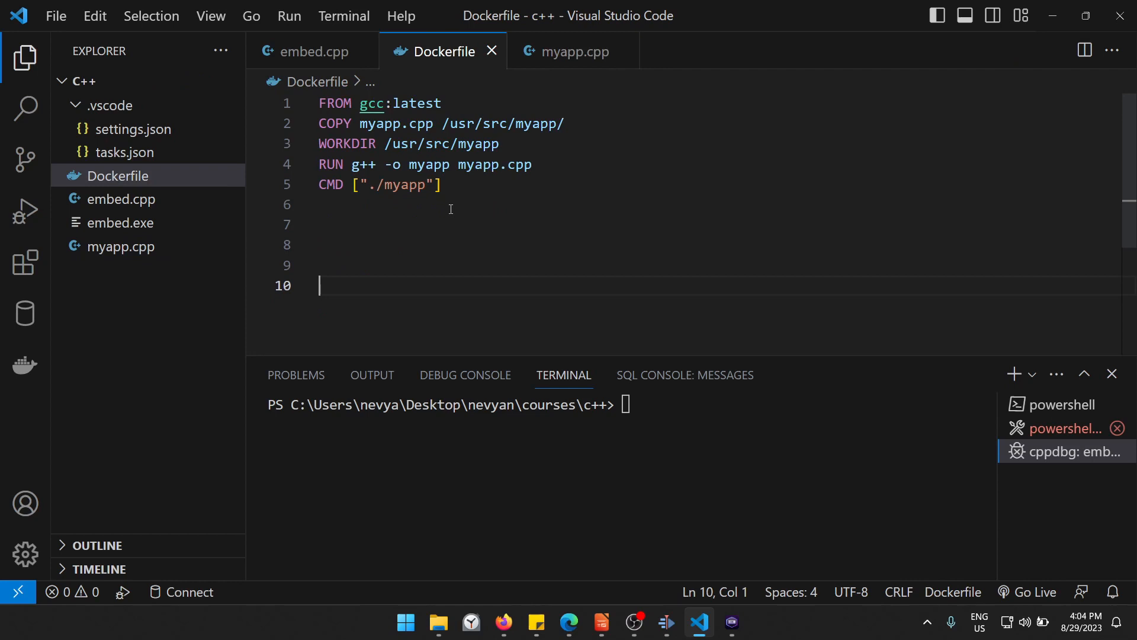
pyautogui.moveTo(372, 103)
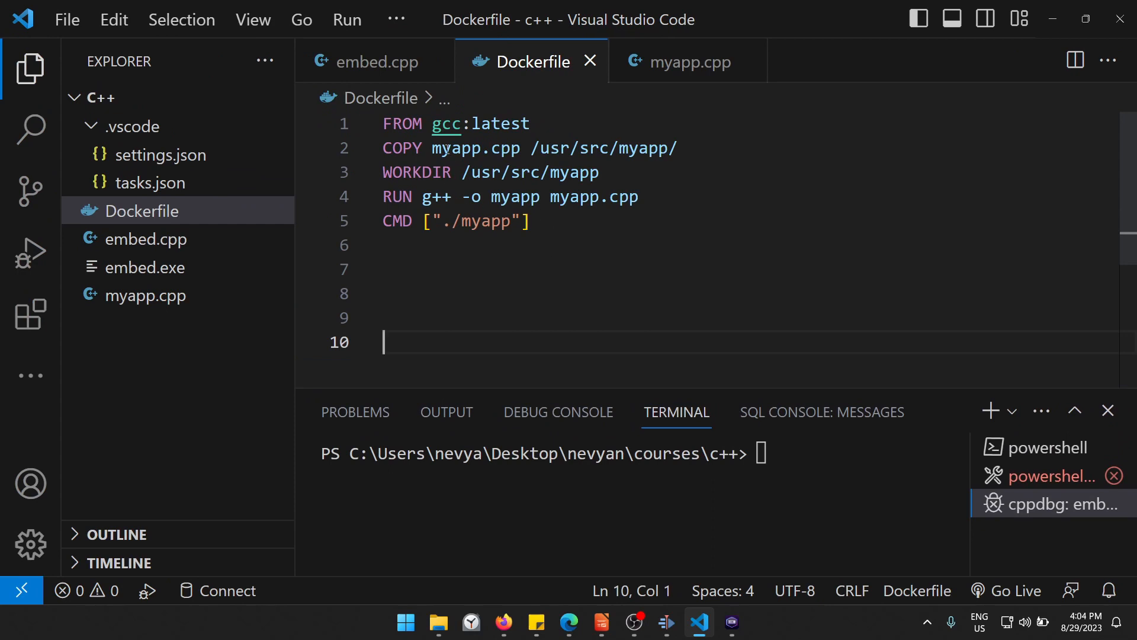
pyautogui.doubleClick(506, 148)
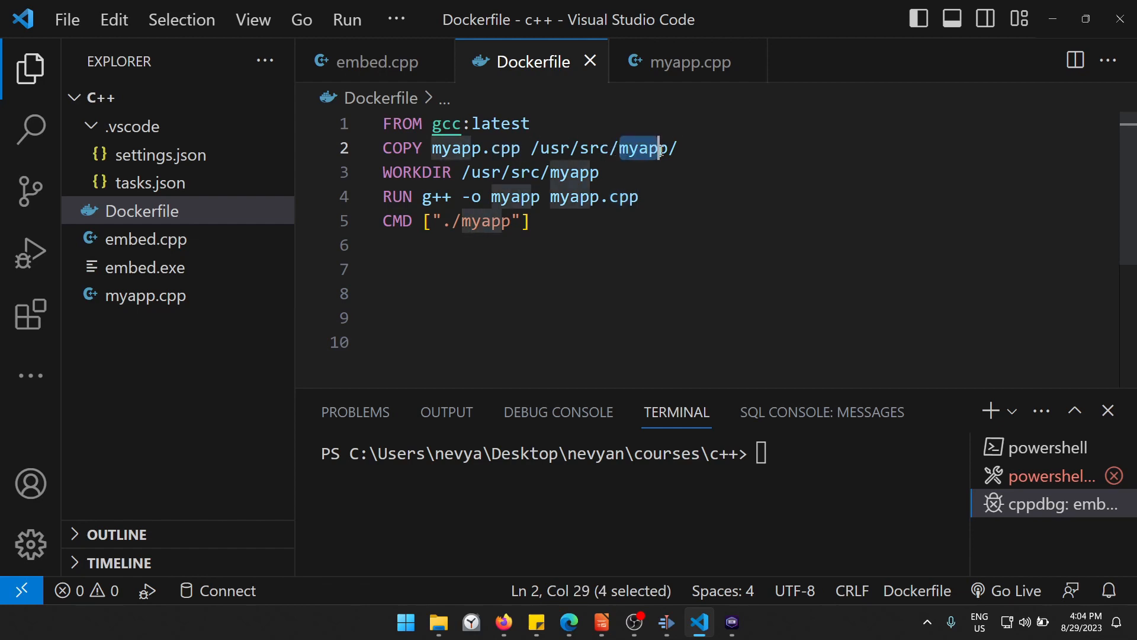
pyautogui.press('shift+Right')
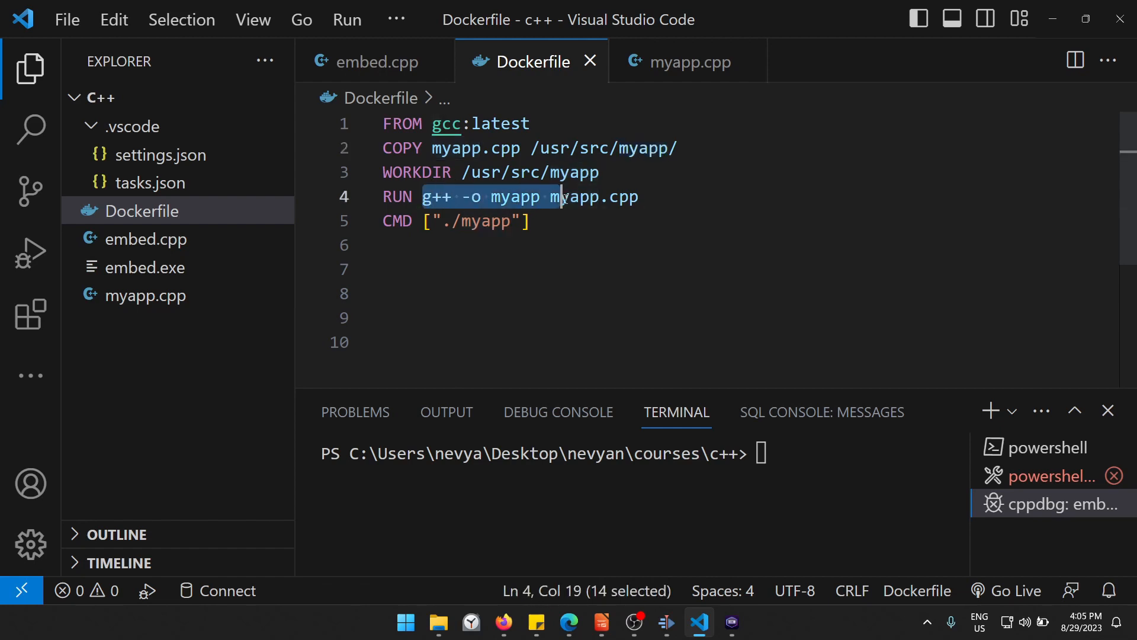
pyautogui.doubleClick(513, 197)
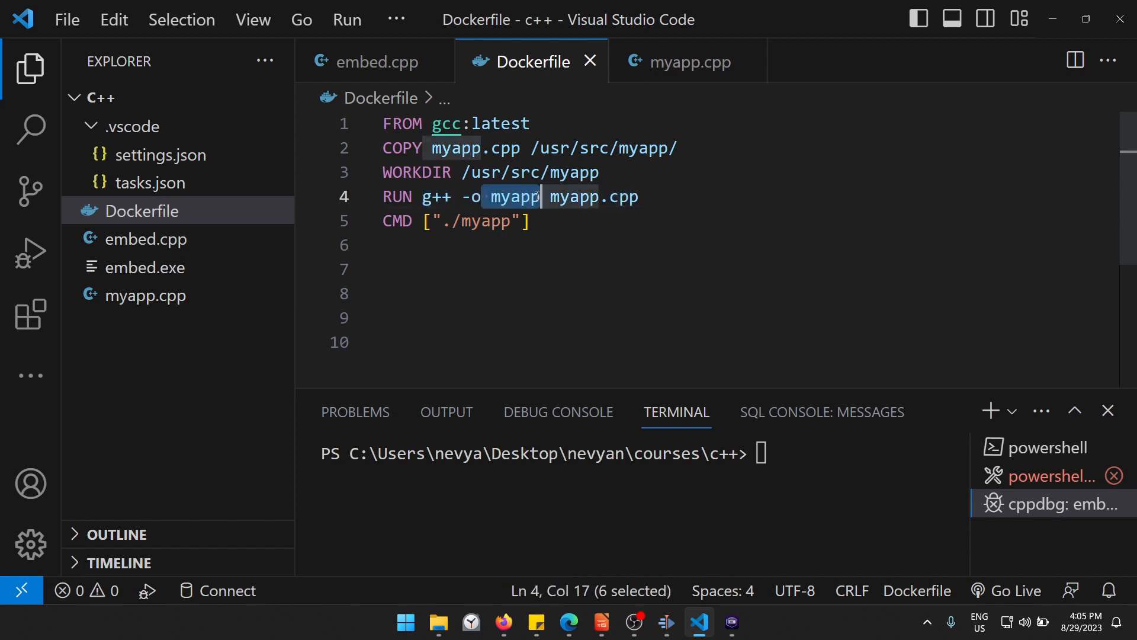
pyautogui.click(450, 220)
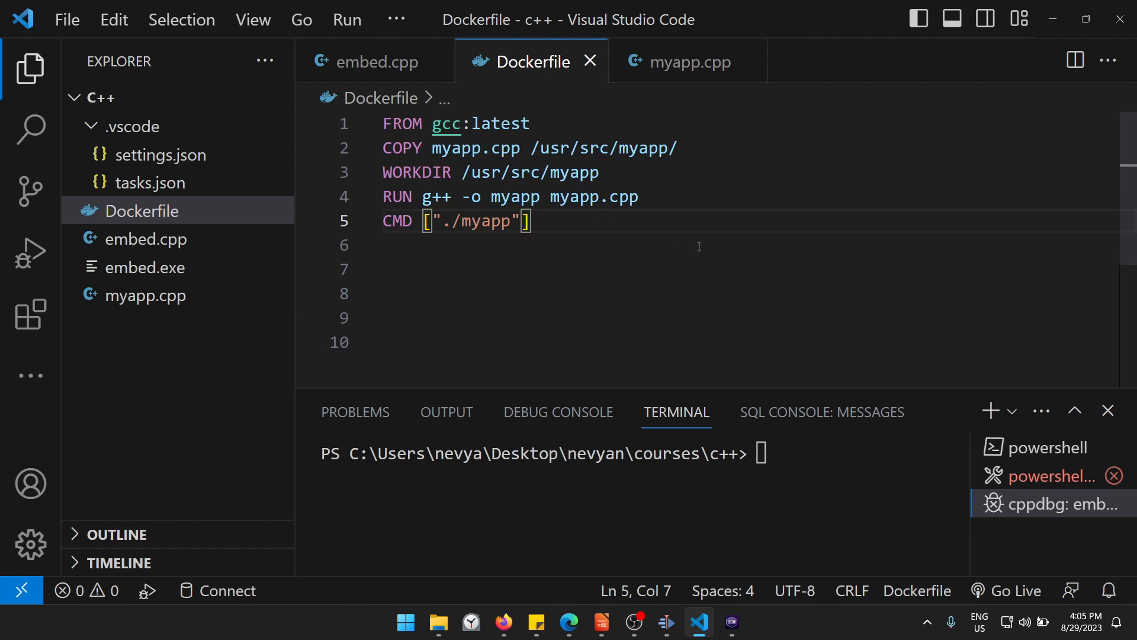
pyautogui.moveTo(732, 622)
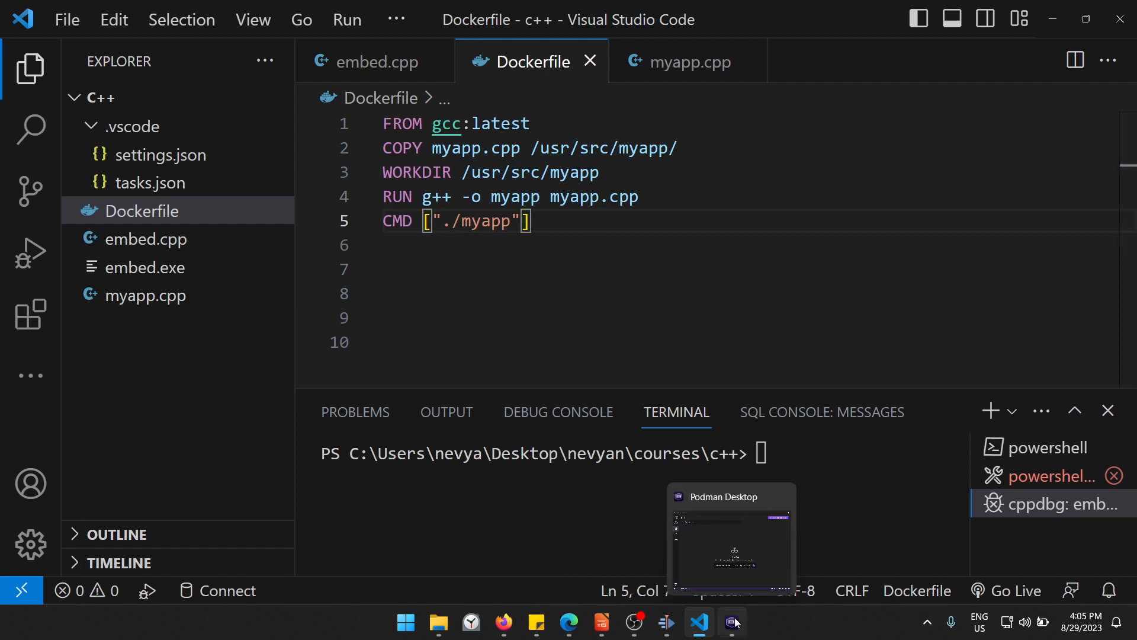
# Step: Build my-custom-image in Podman Desktop from the c++ course folder's Dockerfile
pyautogui.click(732, 621)
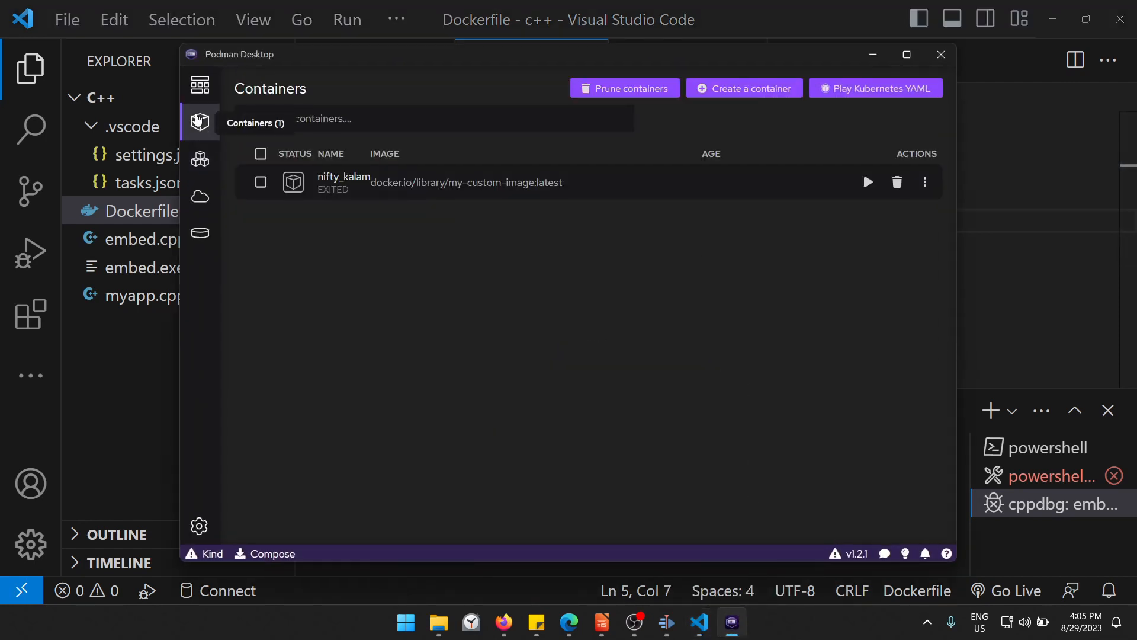
pyautogui.click(743, 88)
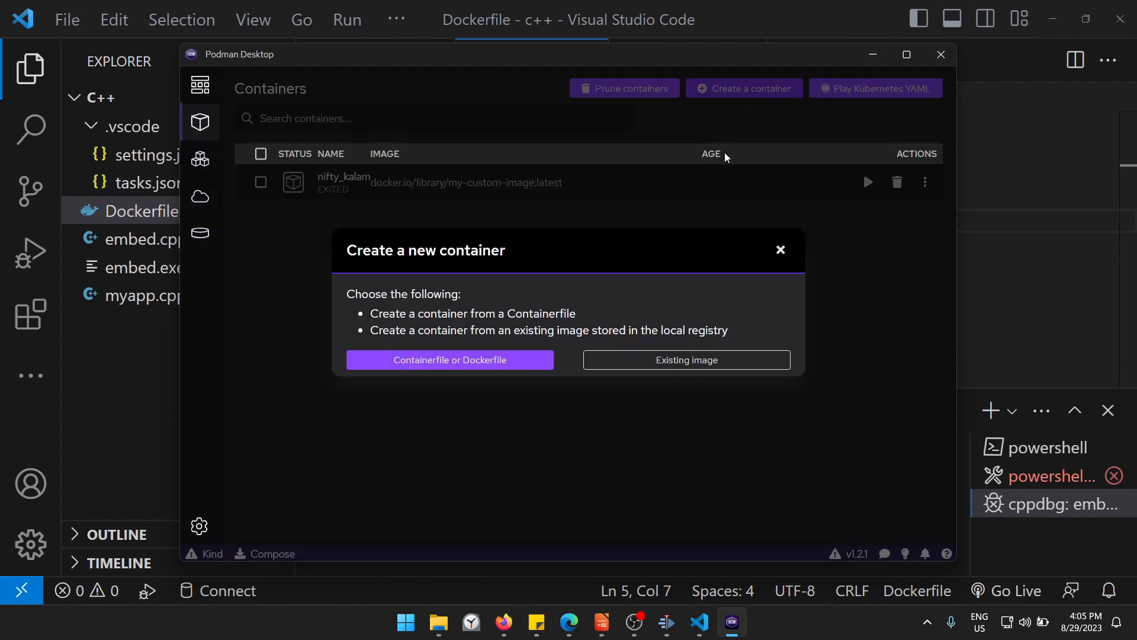
pyautogui.moveTo(449, 360)
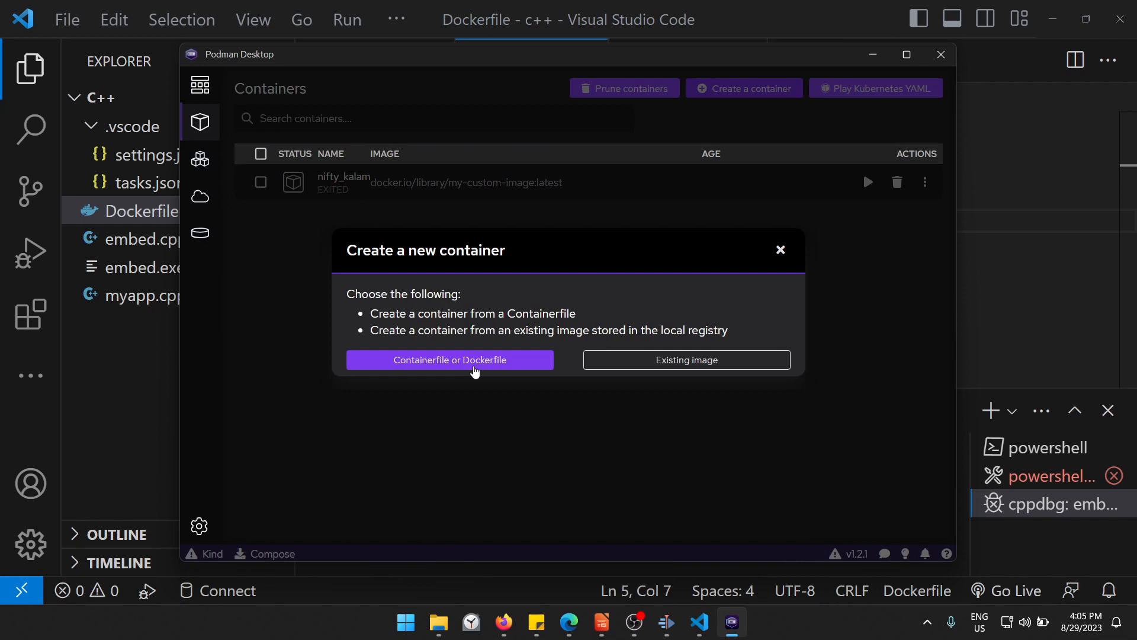
pyautogui.click(449, 360)
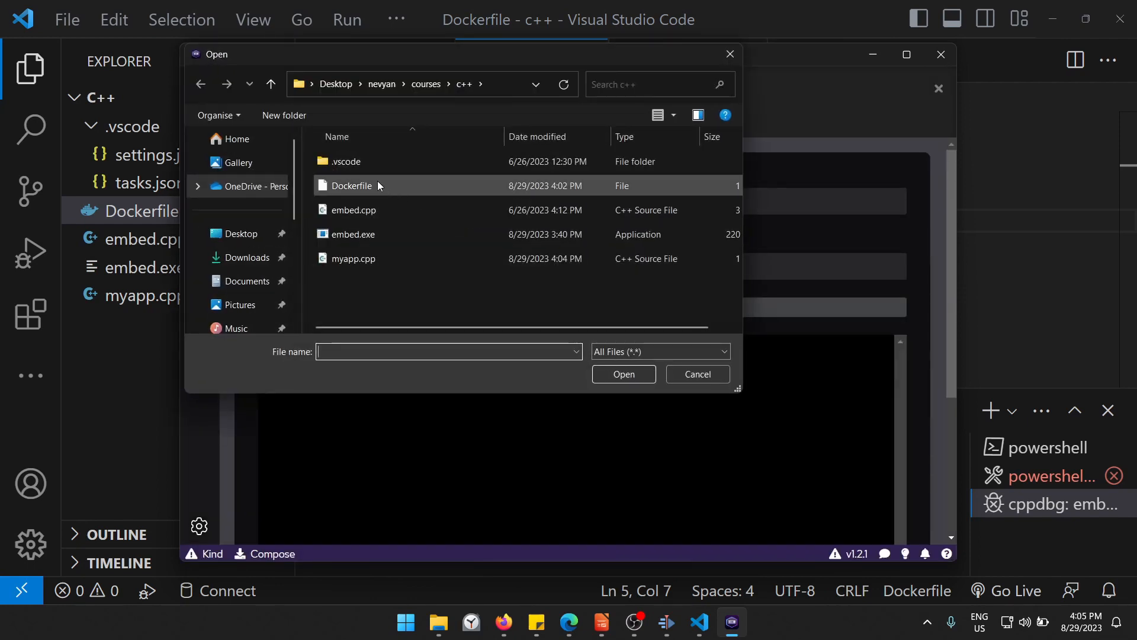
pyautogui.click(623, 374)
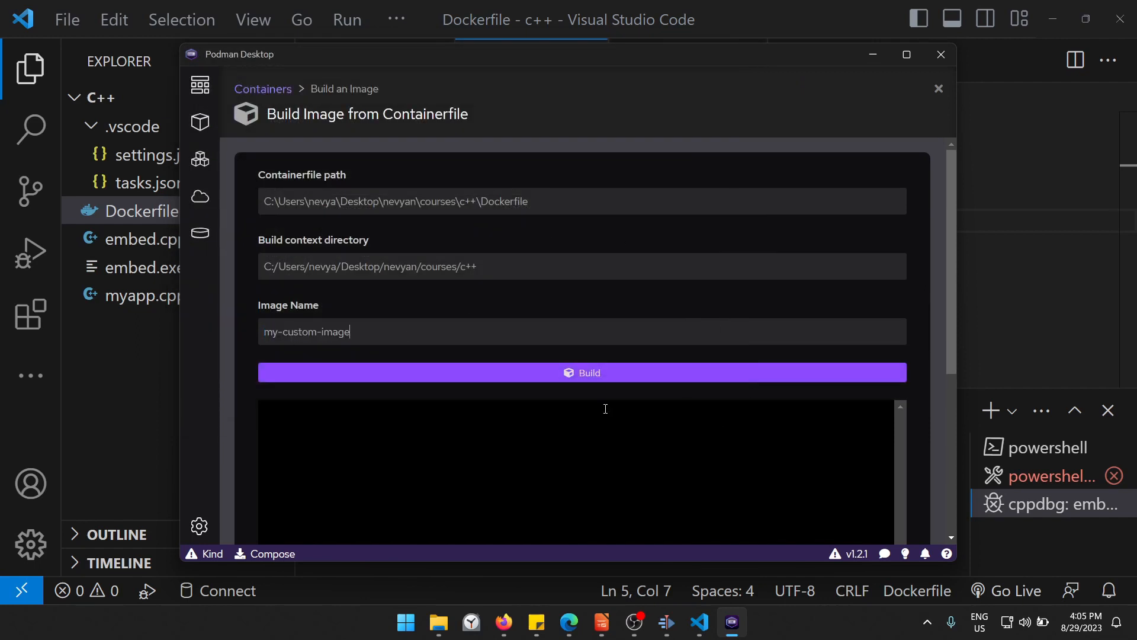
pyautogui.click(582, 371)
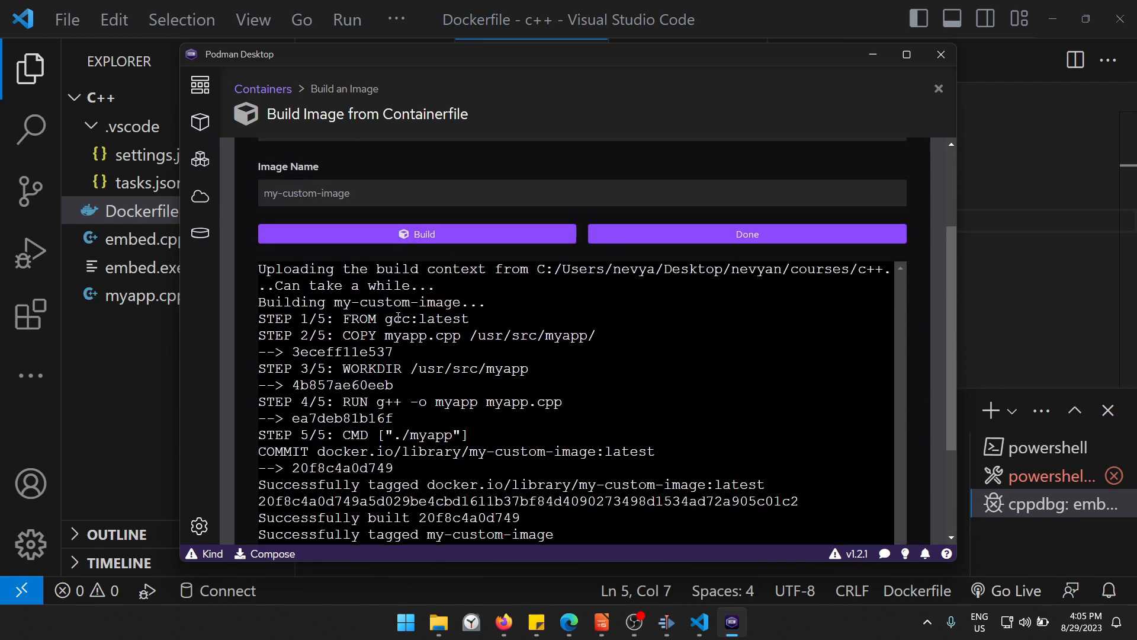
# Step: Review the build log, highlighting gcc:latest and scrolling through the build steps
pyautogui.doubleClick(427, 318)
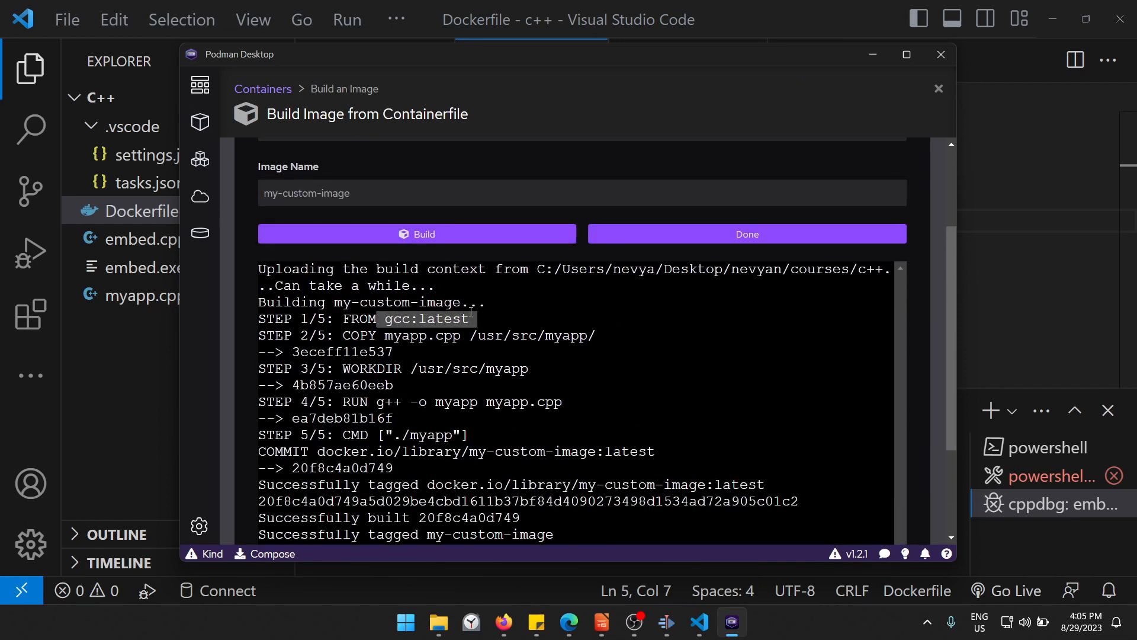
pyautogui.scroll(-3)
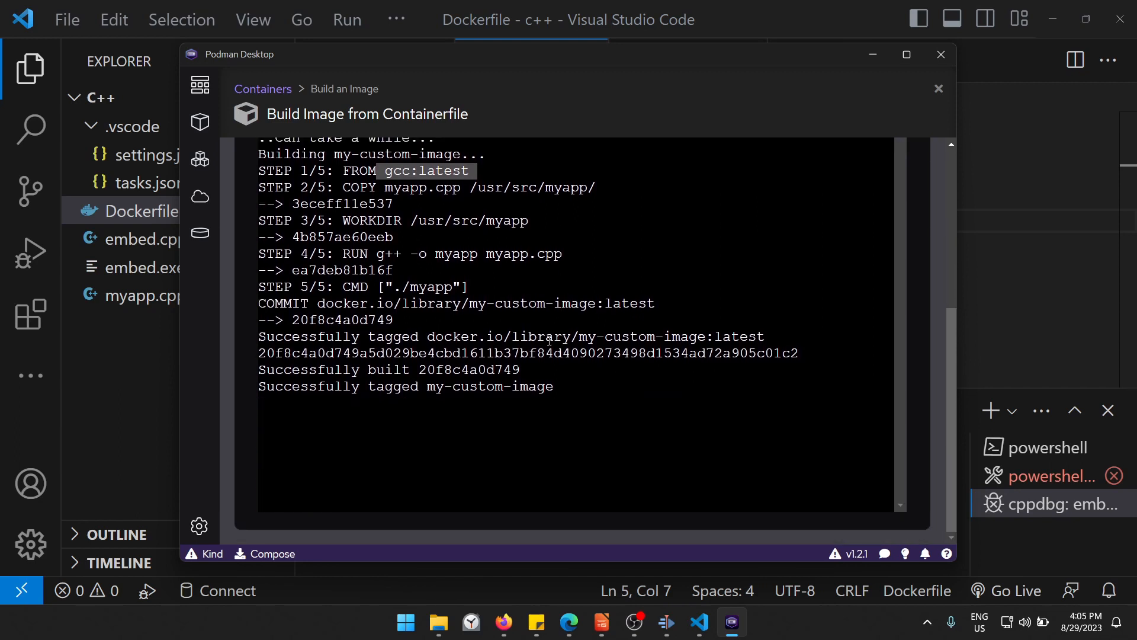
pyautogui.doubleClick(430, 285)
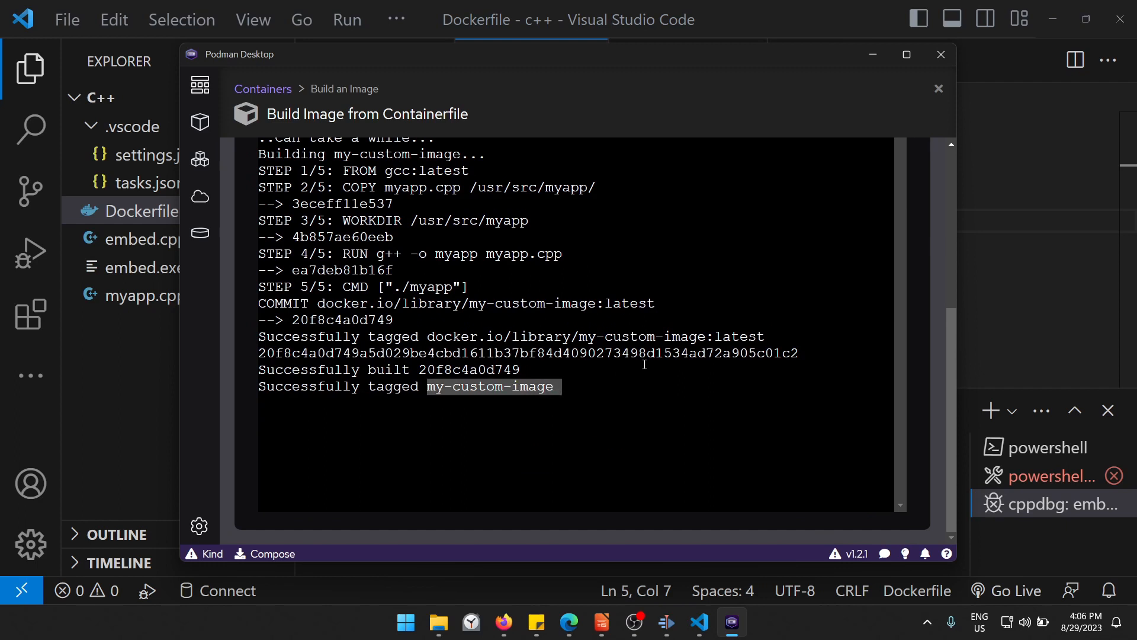
pyautogui.scroll(3)
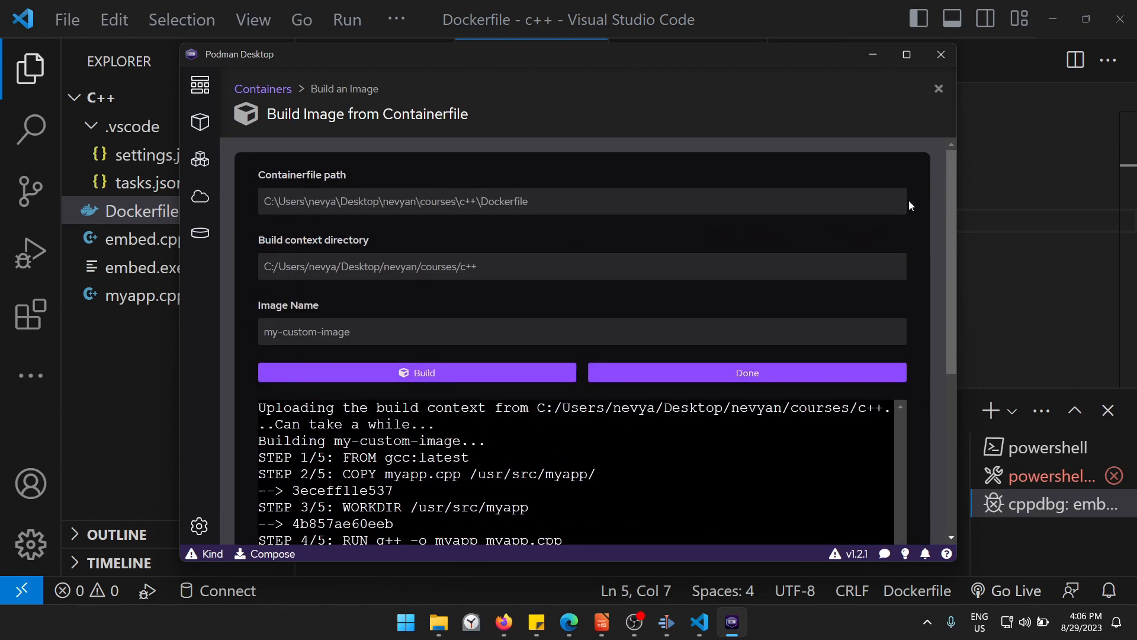
# Step: Start a container from my-custom-image and check nifty_kalam's logs showing hello
pyautogui.click(746, 372)
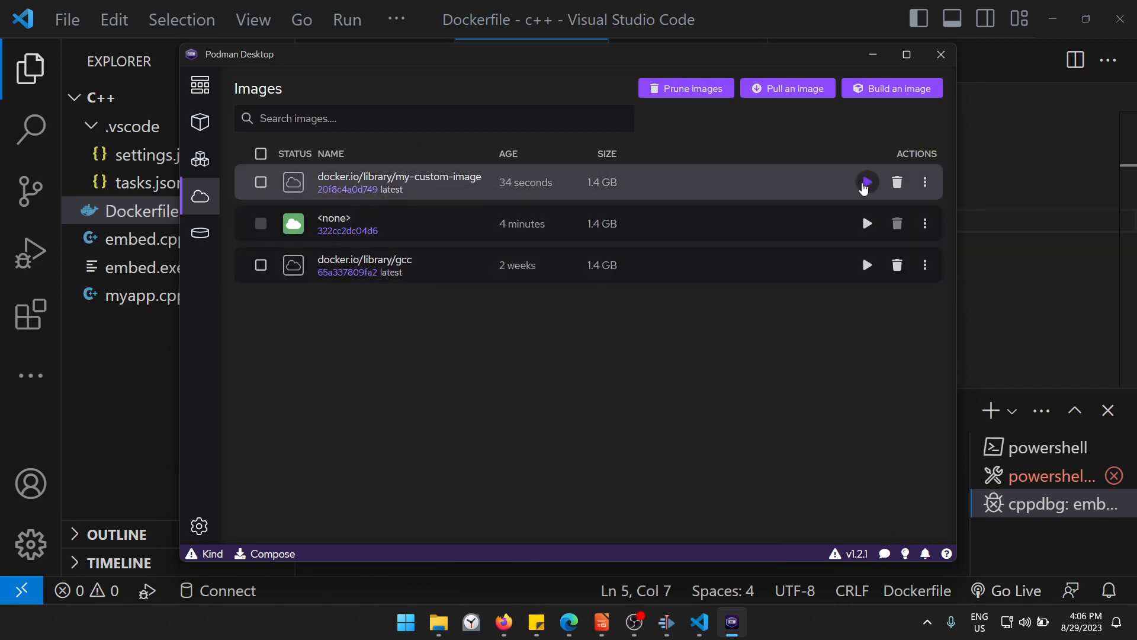
pyautogui.moveTo(873, 187)
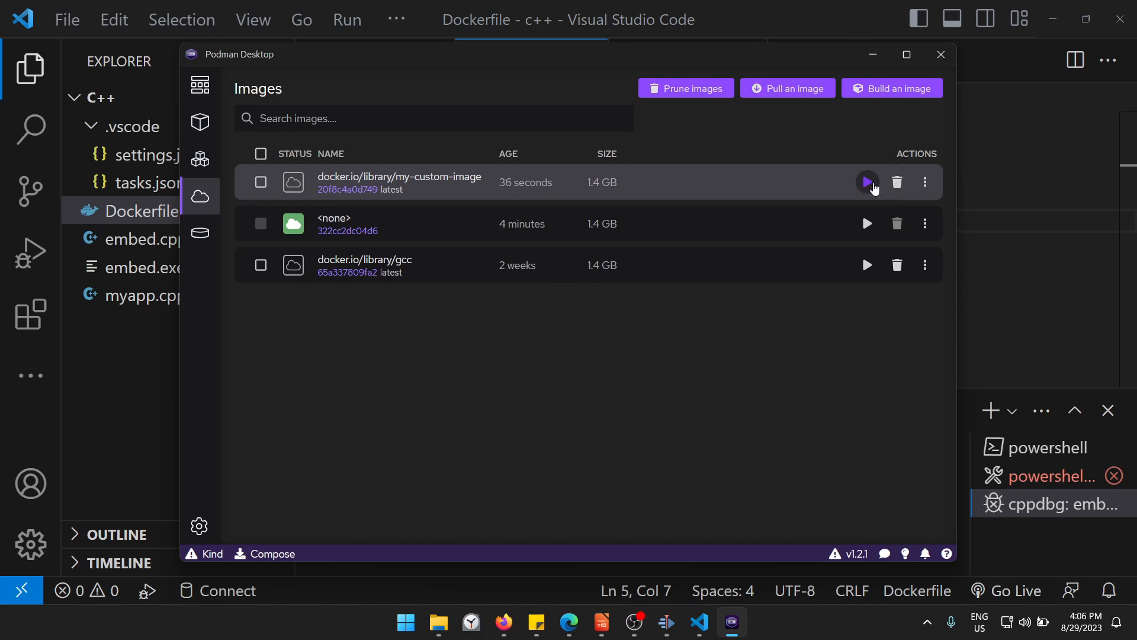
pyautogui.click(866, 182)
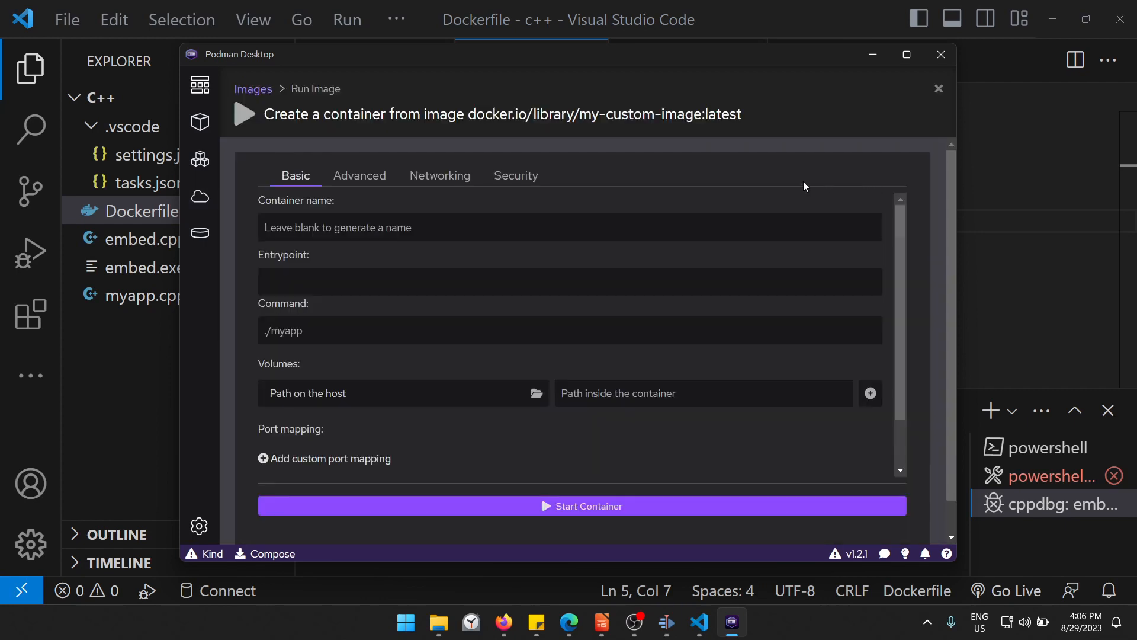
pyautogui.scroll(-3)
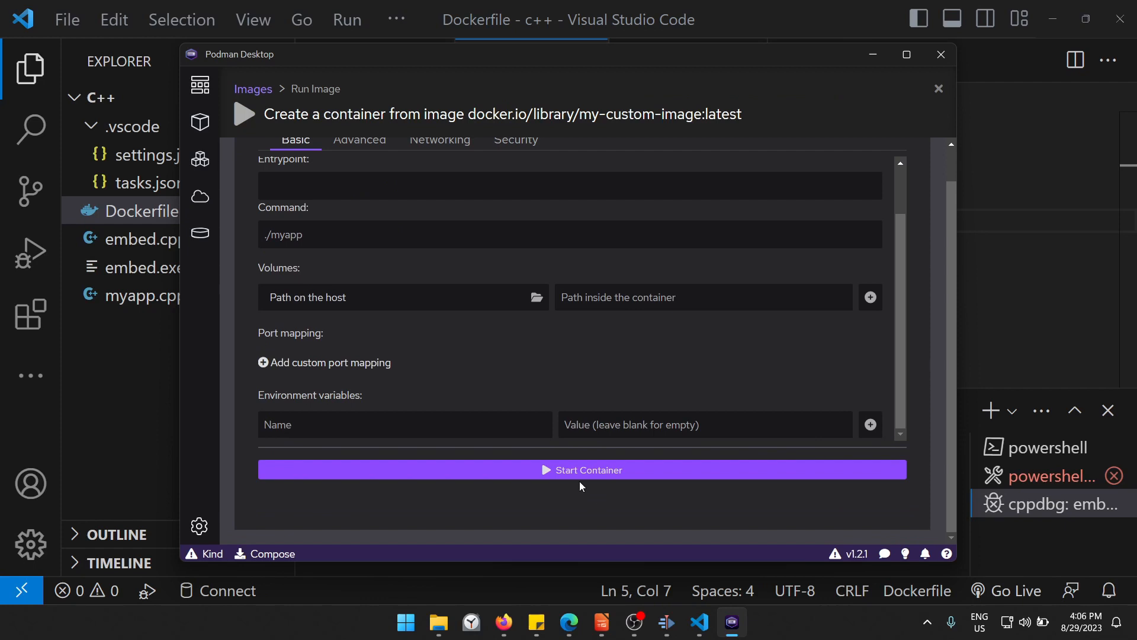
pyautogui.click(581, 469)
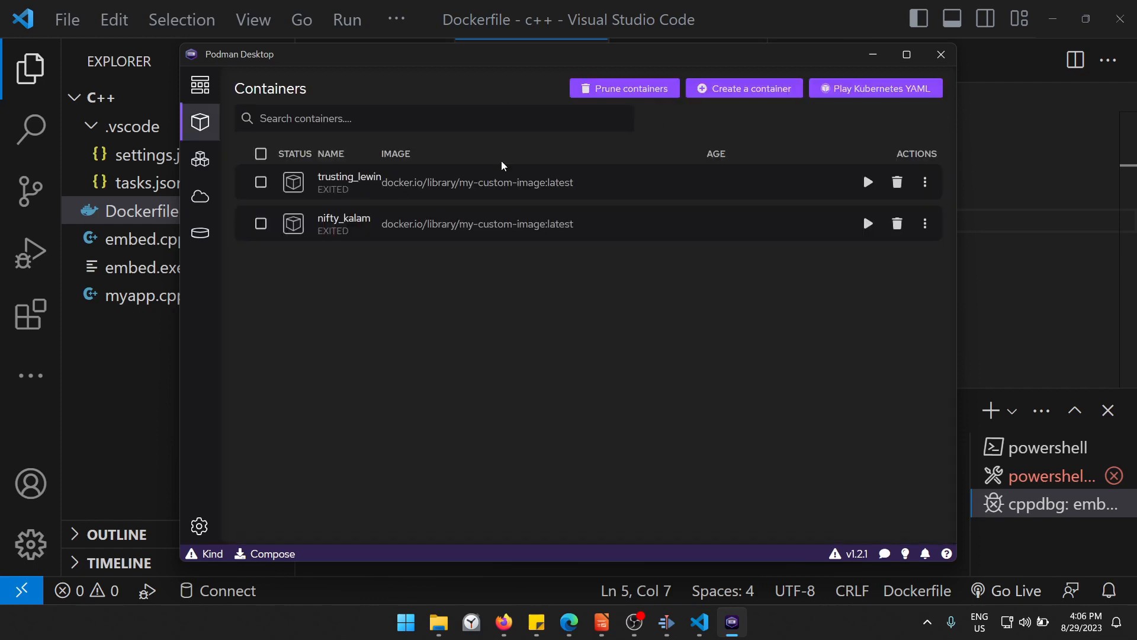
pyautogui.click(343, 217)
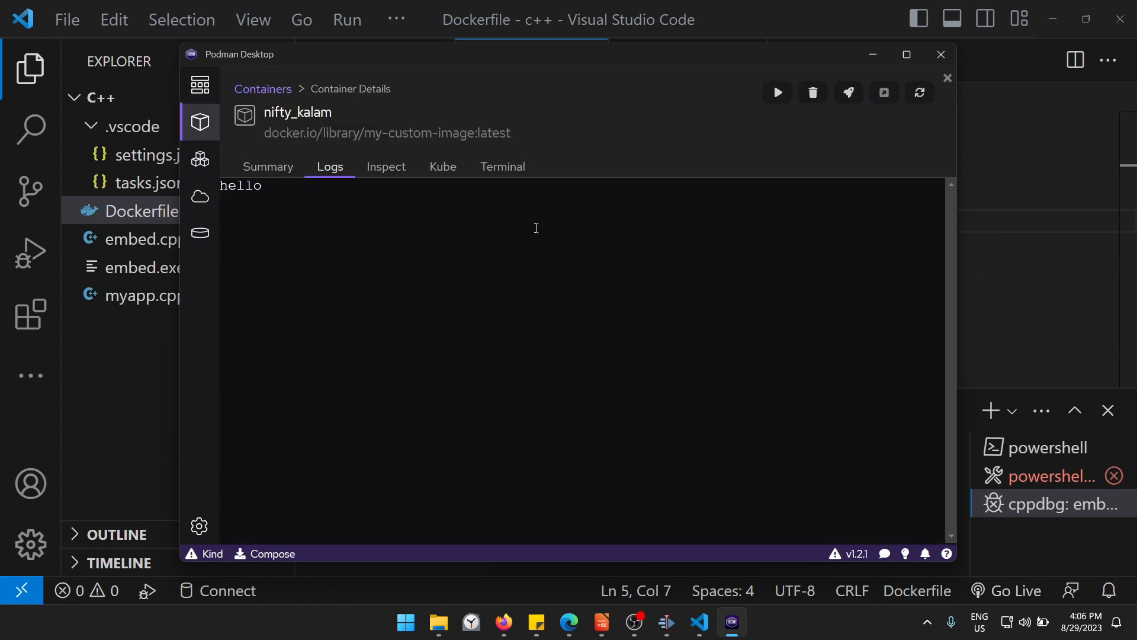
pyautogui.click(267, 166)
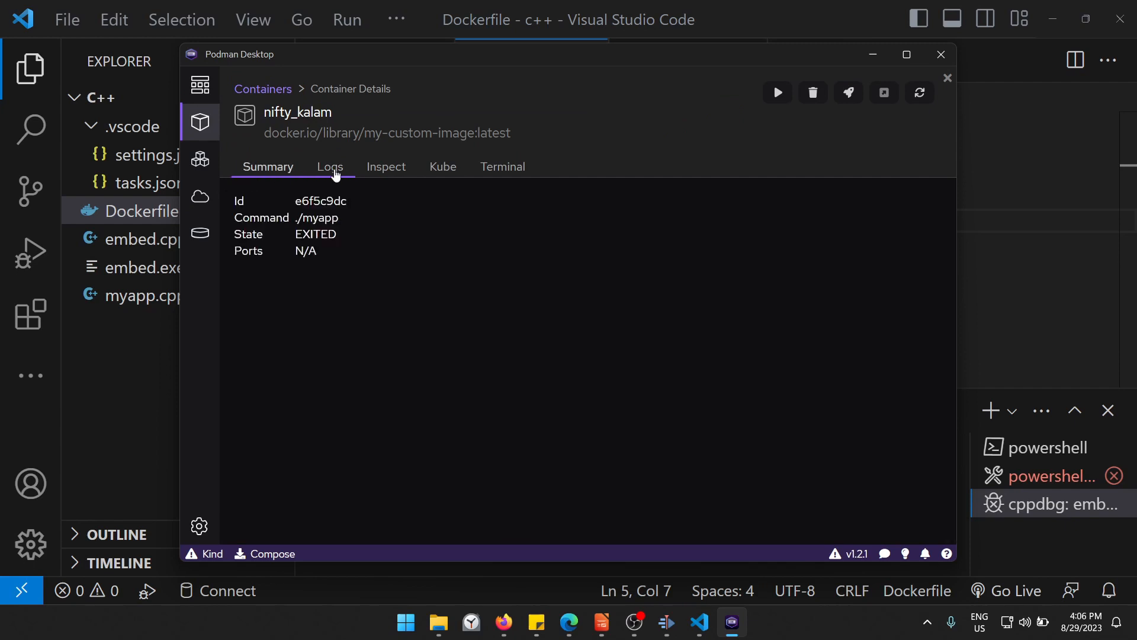
pyautogui.click(329, 166)
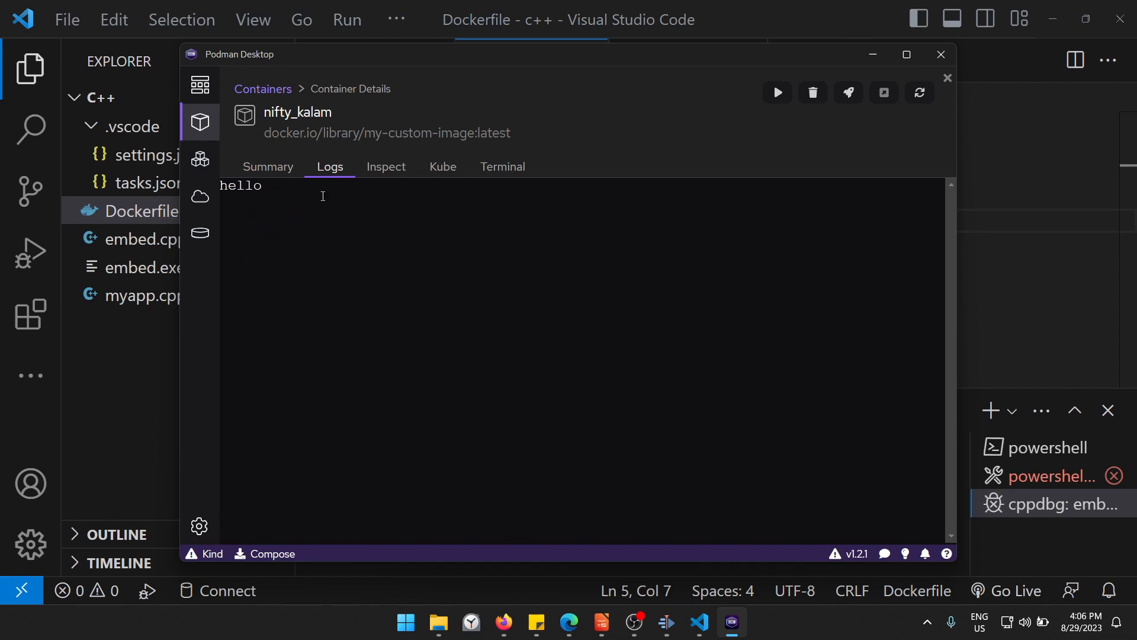
pyautogui.moveTo(368, 206)
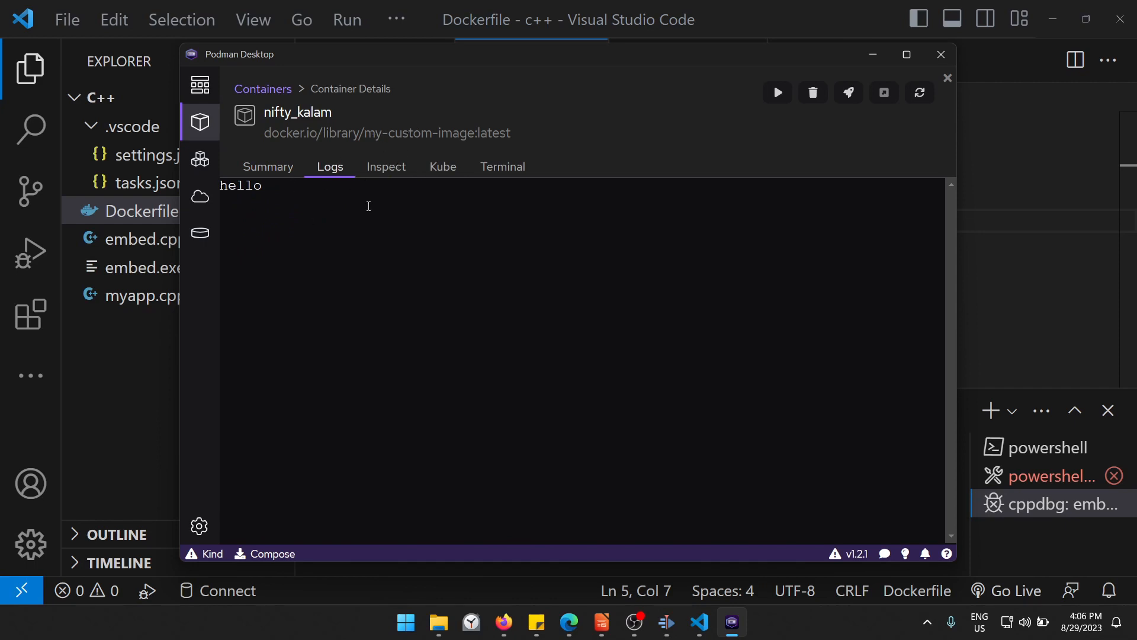
# Step: Append _new to the hello string in myapp.cpp and save
pyautogui.click(940, 54)
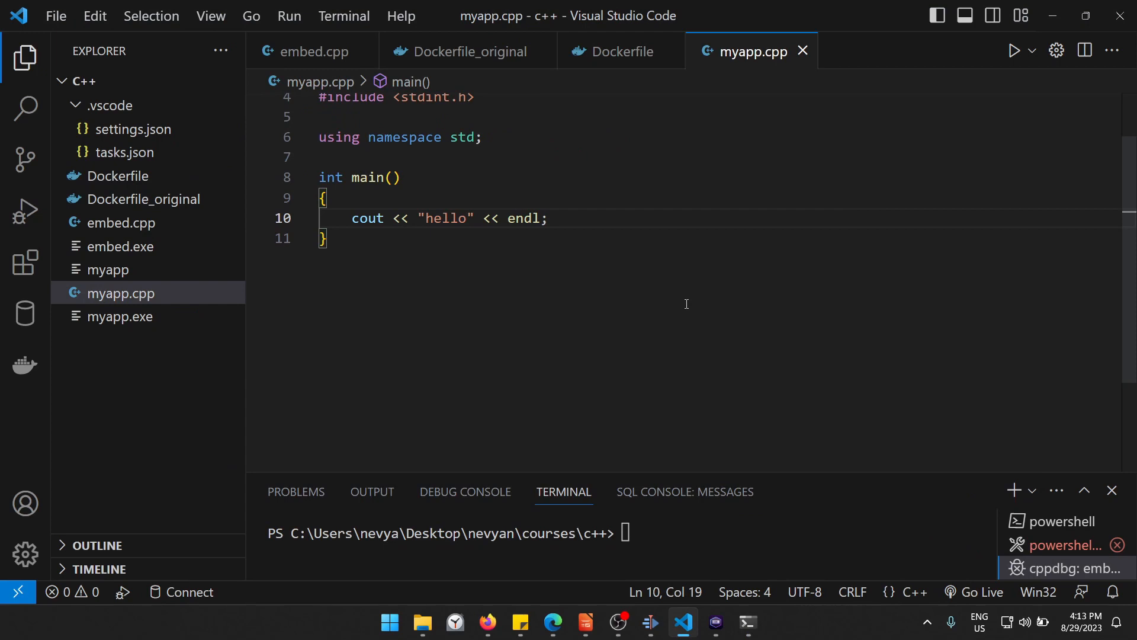
pyautogui.write('_')
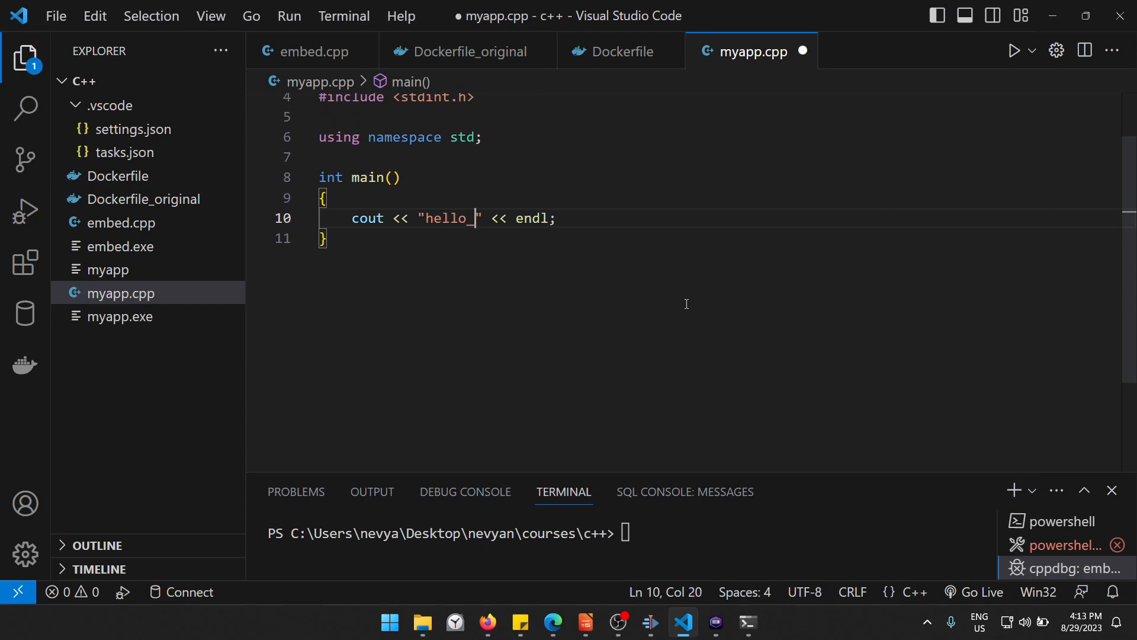
pyautogui.write('new')
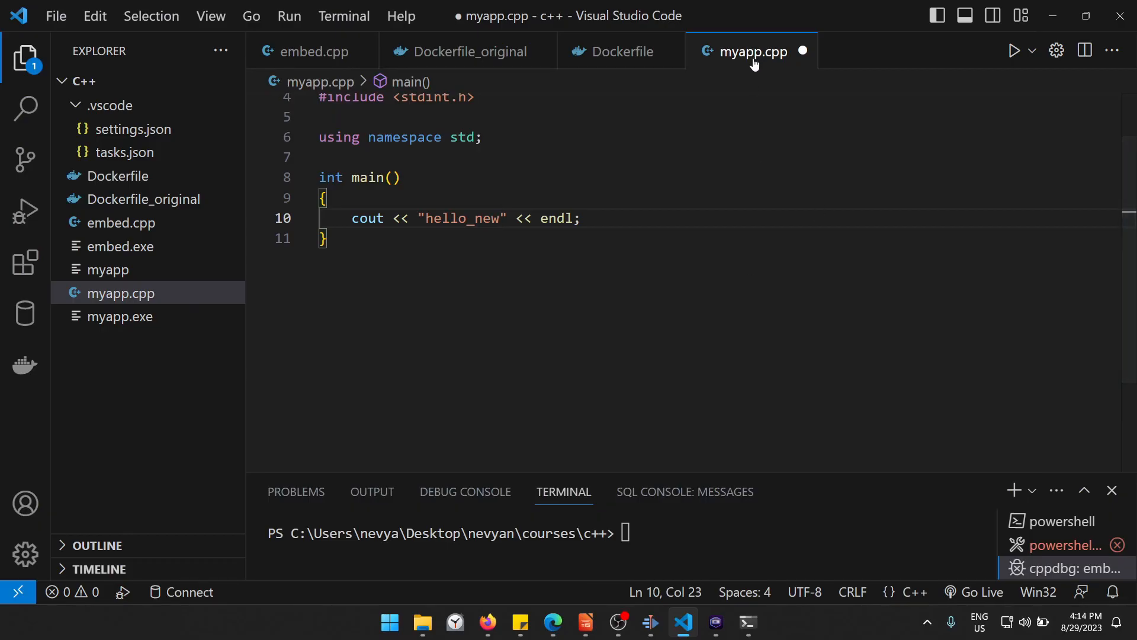
pyautogui.press('ctrl+s')
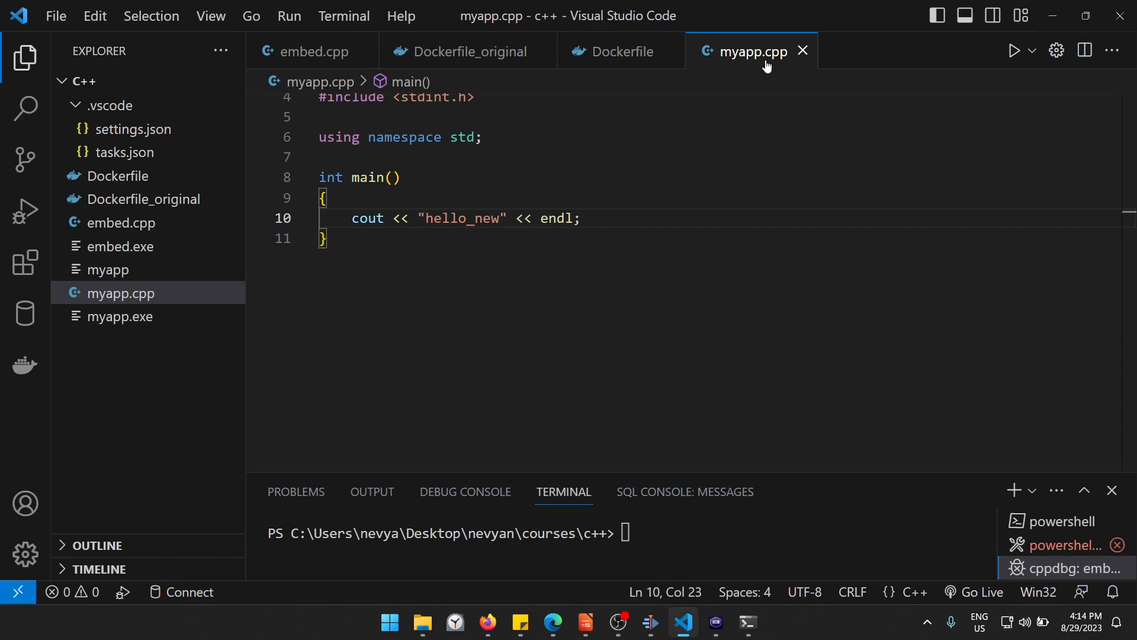
pyautogui.moveTo(746, 622)
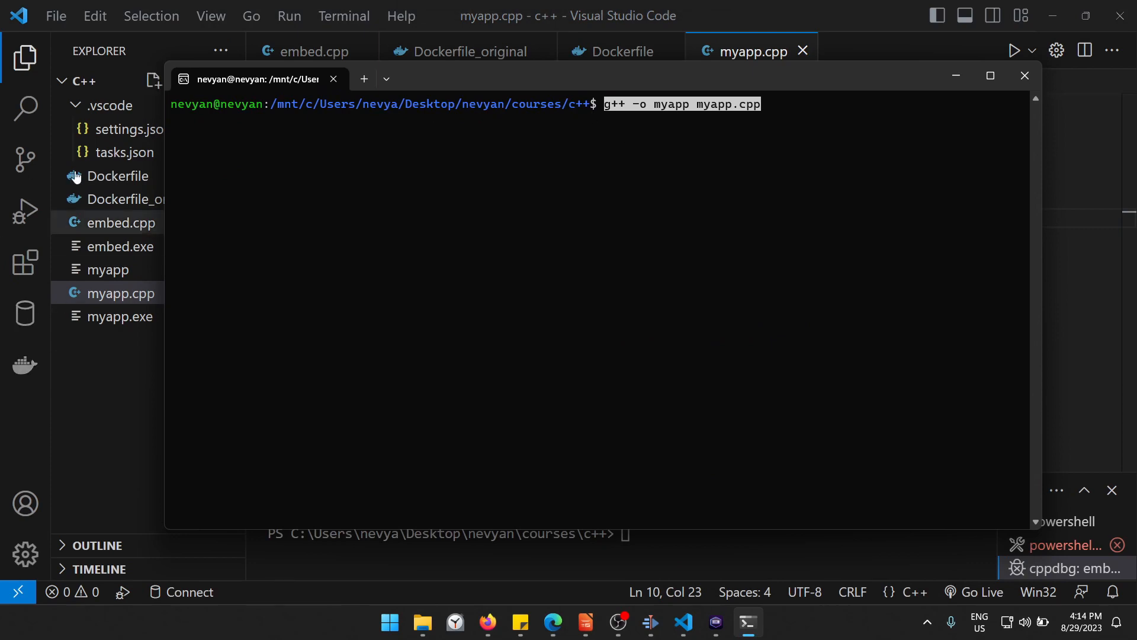
pyautogui.moveTo(707, 81)
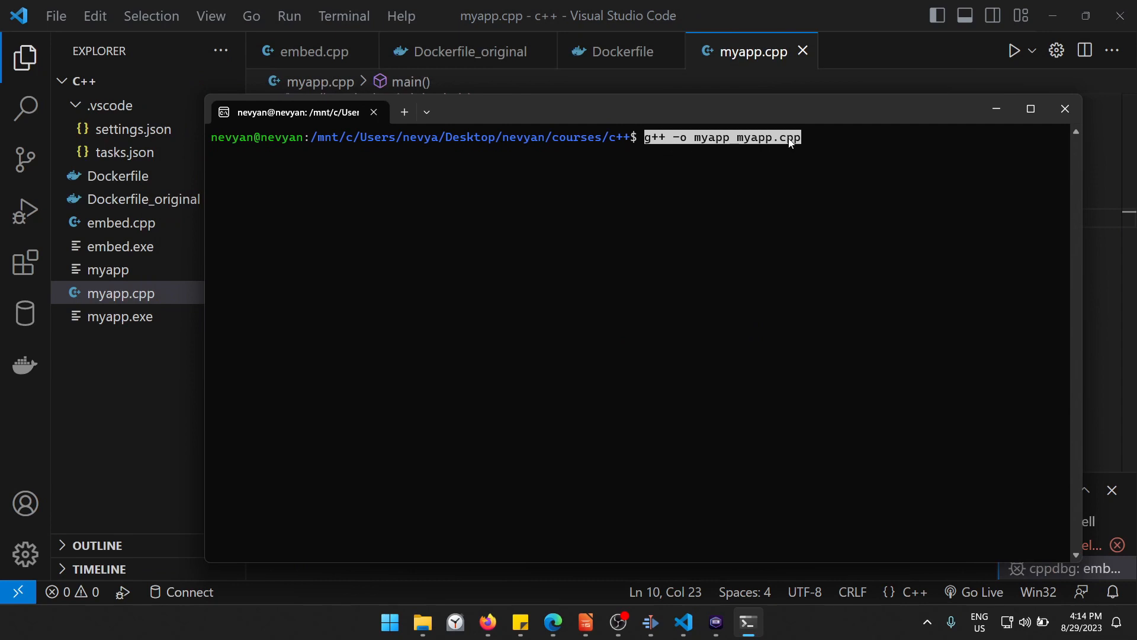
pyautogui.moveTo(820, 139)
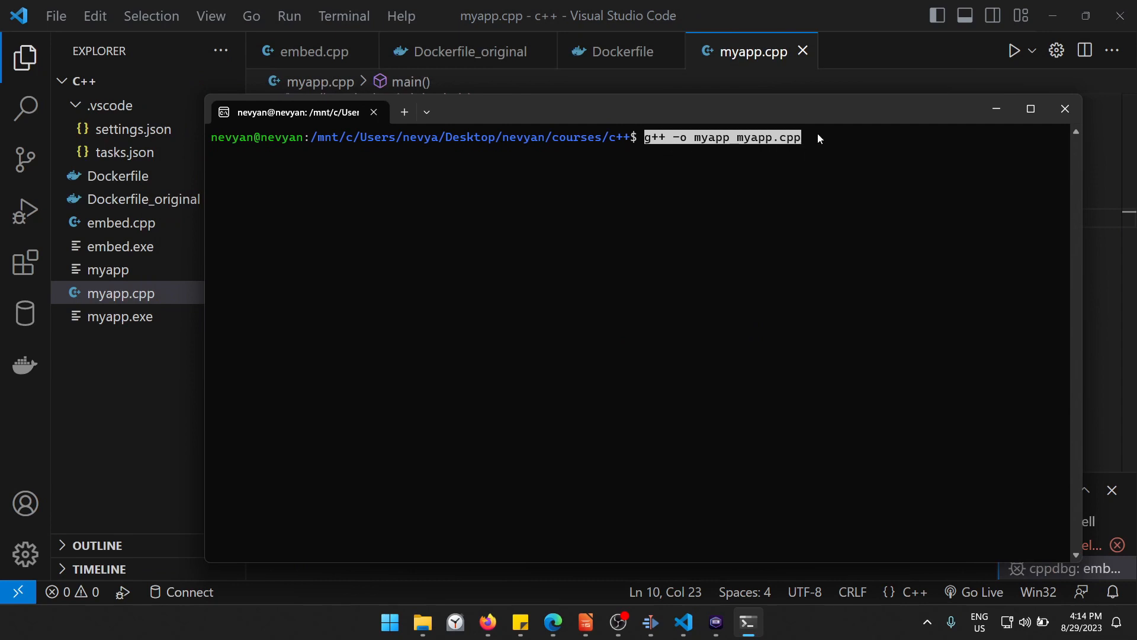
# Step: Run g++ -o myapp myapp.cpp in the WSL terminal
pyautogui.press('Return')
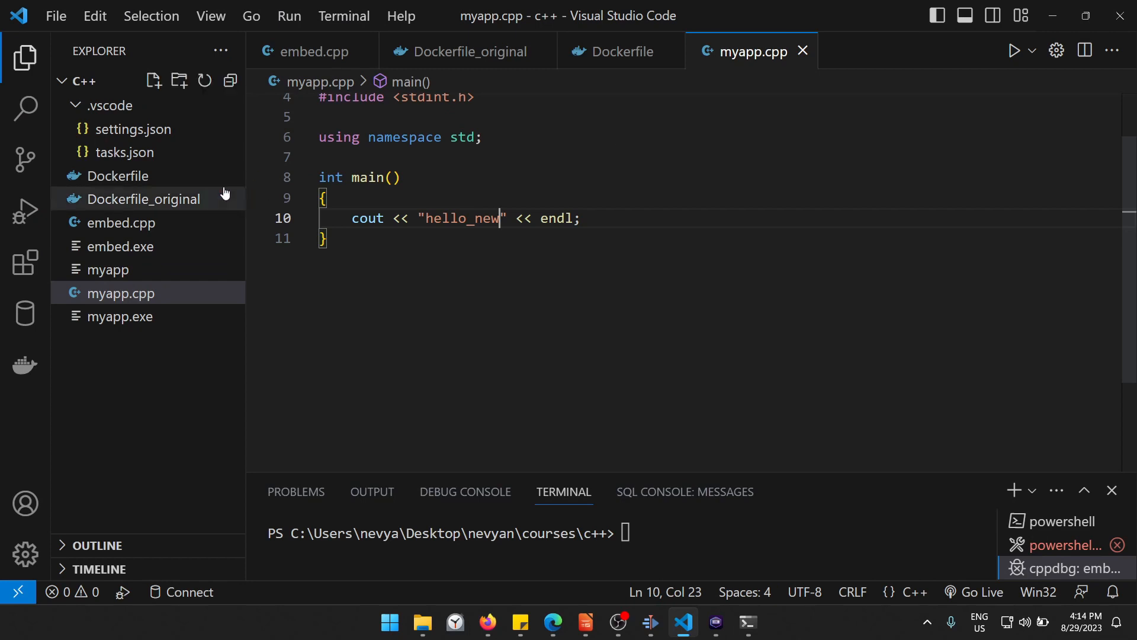
# Step: Open Dockerfile_original, then select my-custom-image's ID 77930cc299e6 in Podman Desktop
pyautogui.click(464, 51)
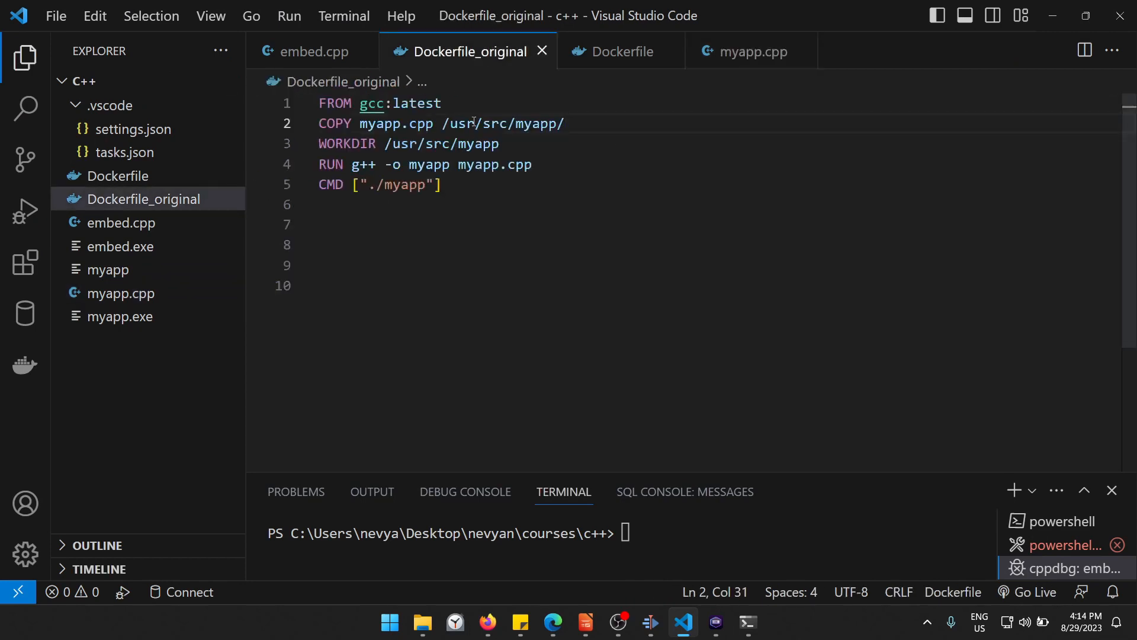
pyautogui.moveTo(622, 51)
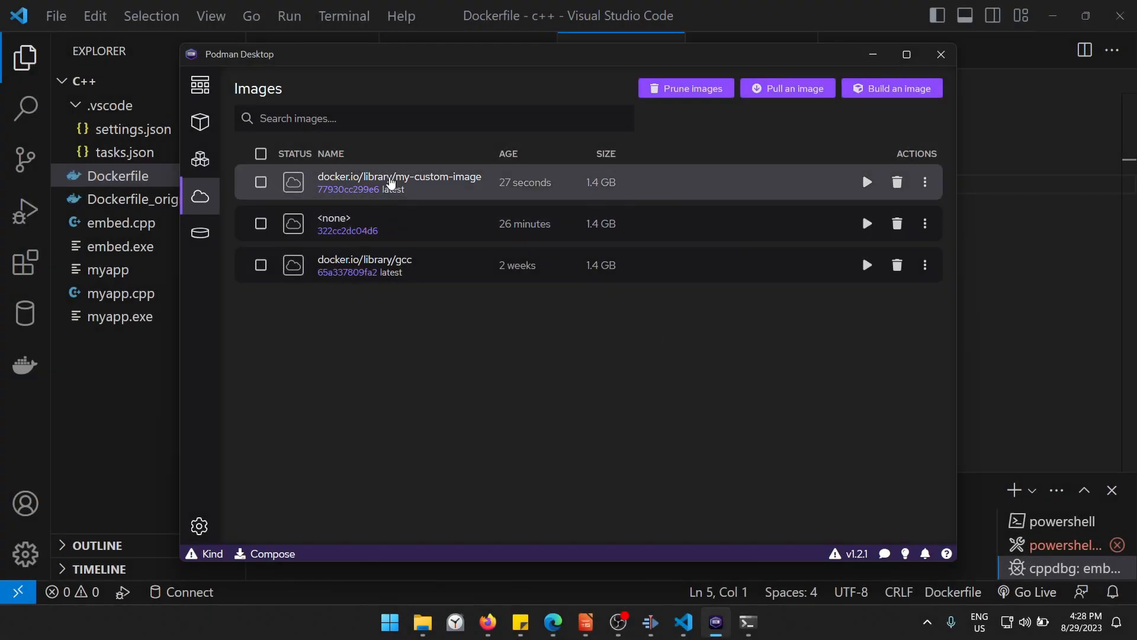
pyautogui.moveTo(448, 183)
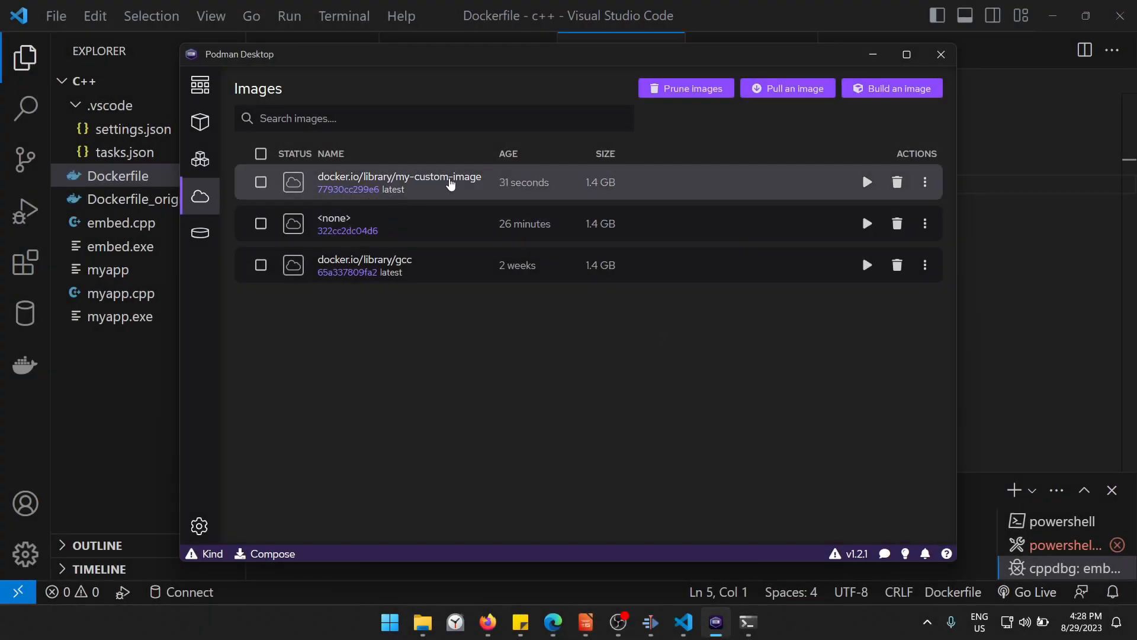
pyautogui.click(398, 182)
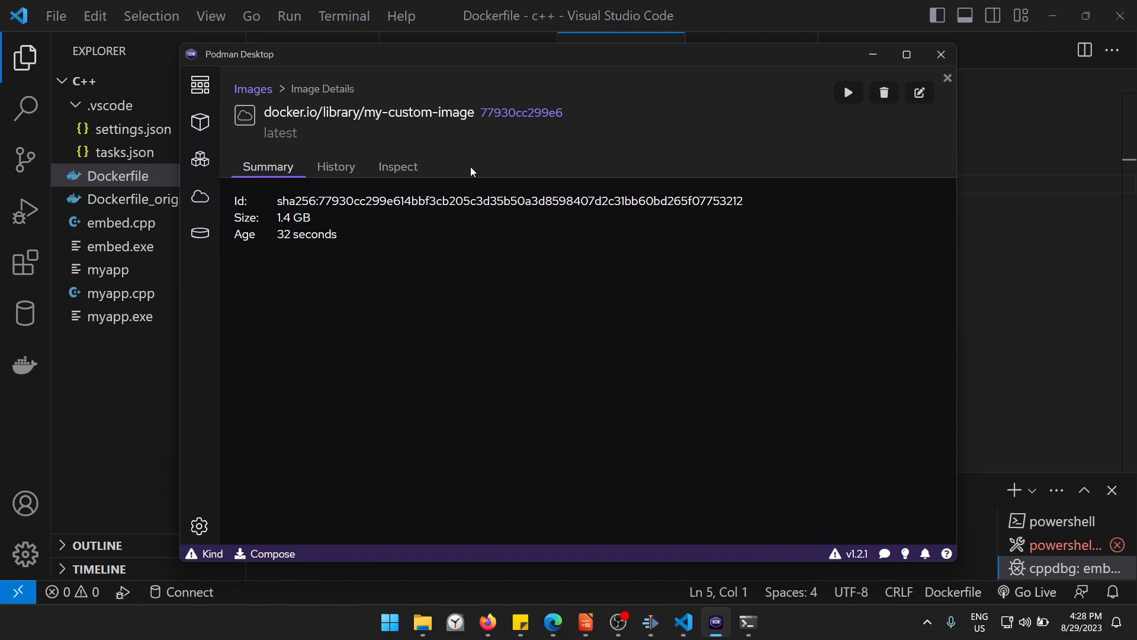
pyautogui.doubleClick(521, 113)
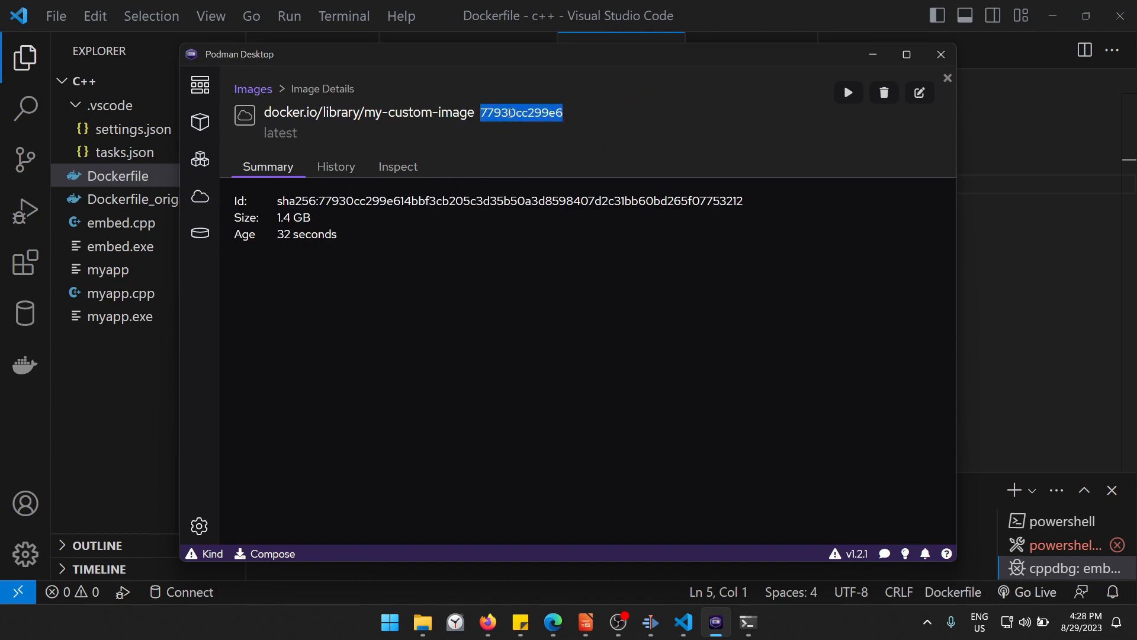
pyautogui.moveTo(682, 623)
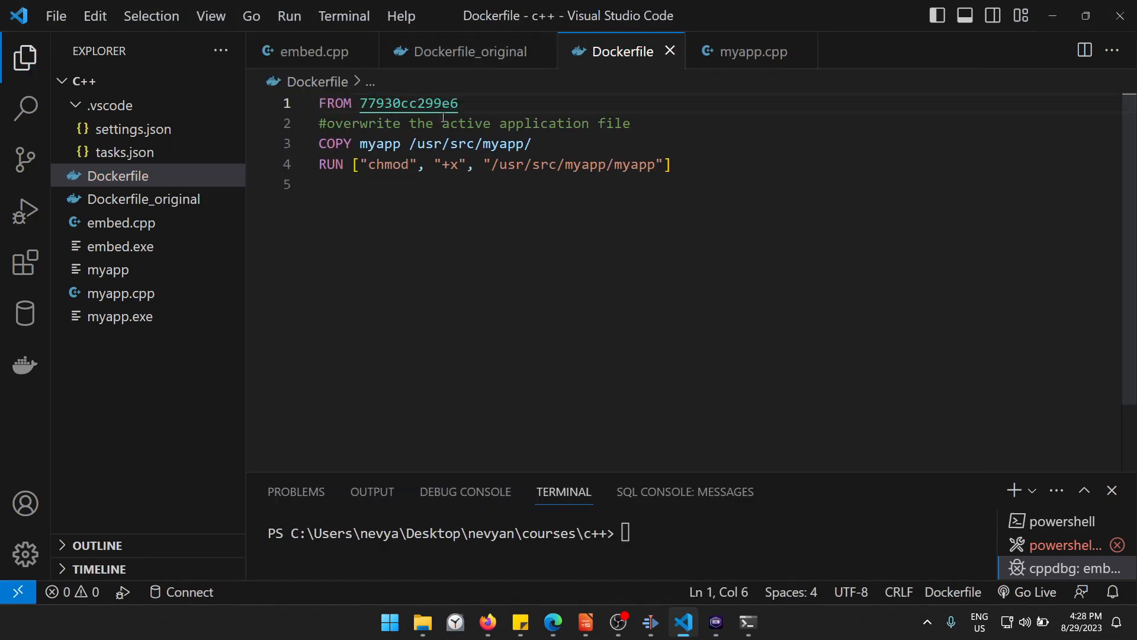
# Step: Select the myapp file name in the Dockerfile's COPY line
pyautogui.click(384, 143)
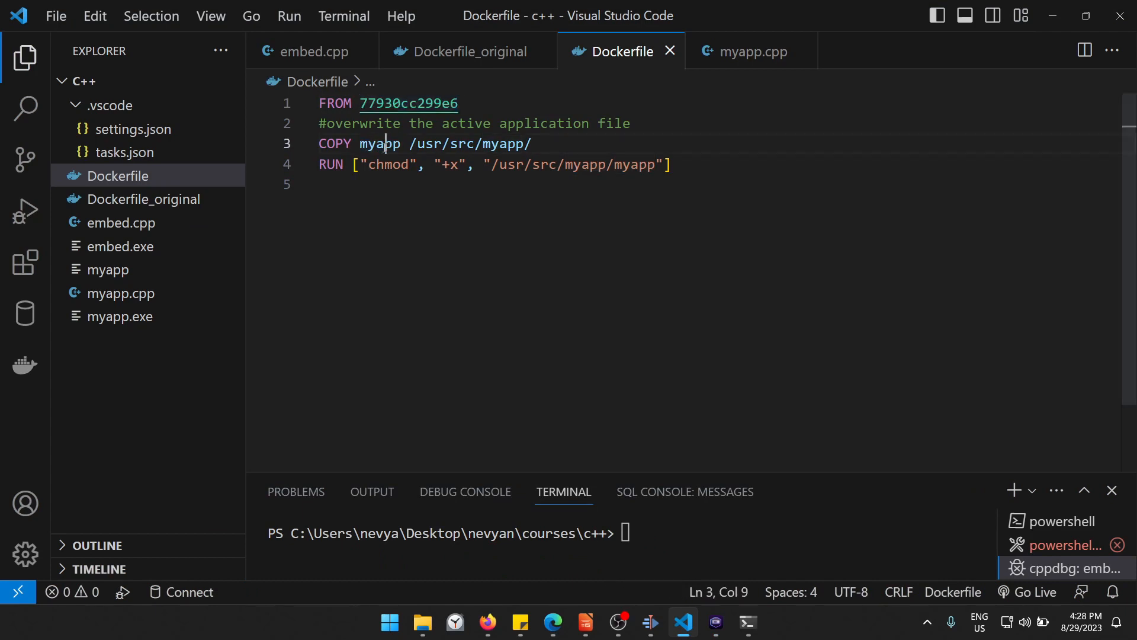
pyautogui.doubleClick(379, 144)
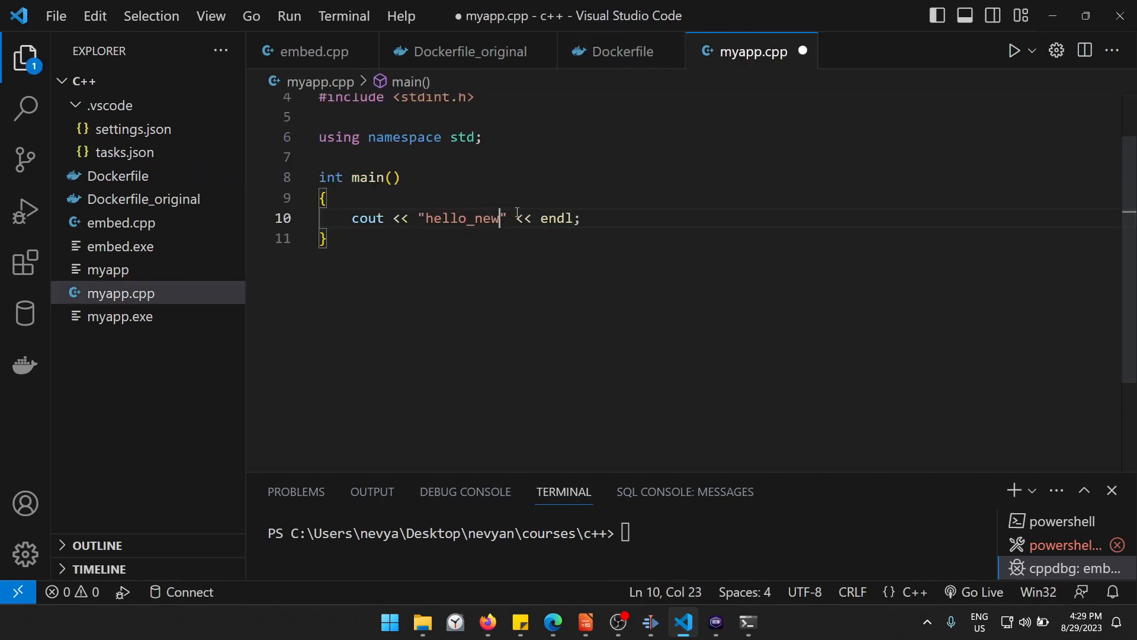
# Step: Extend the message to hello_newapp, recompile in WSL, and return to the Dockerfile
pyautogui.write('app')
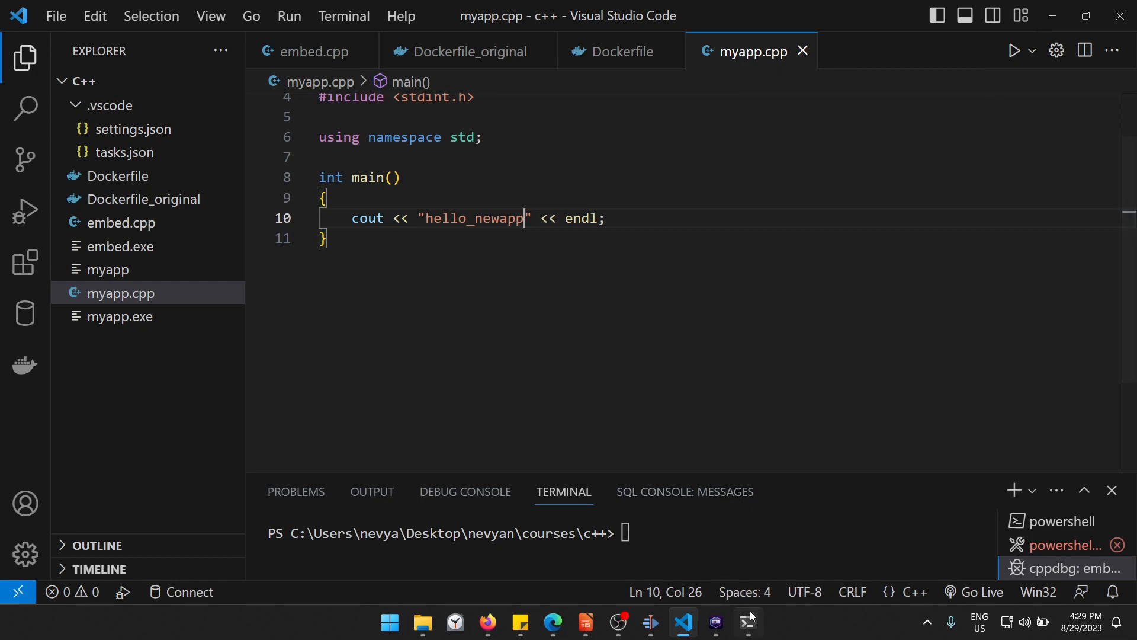
pyautogui.click(748, 622)
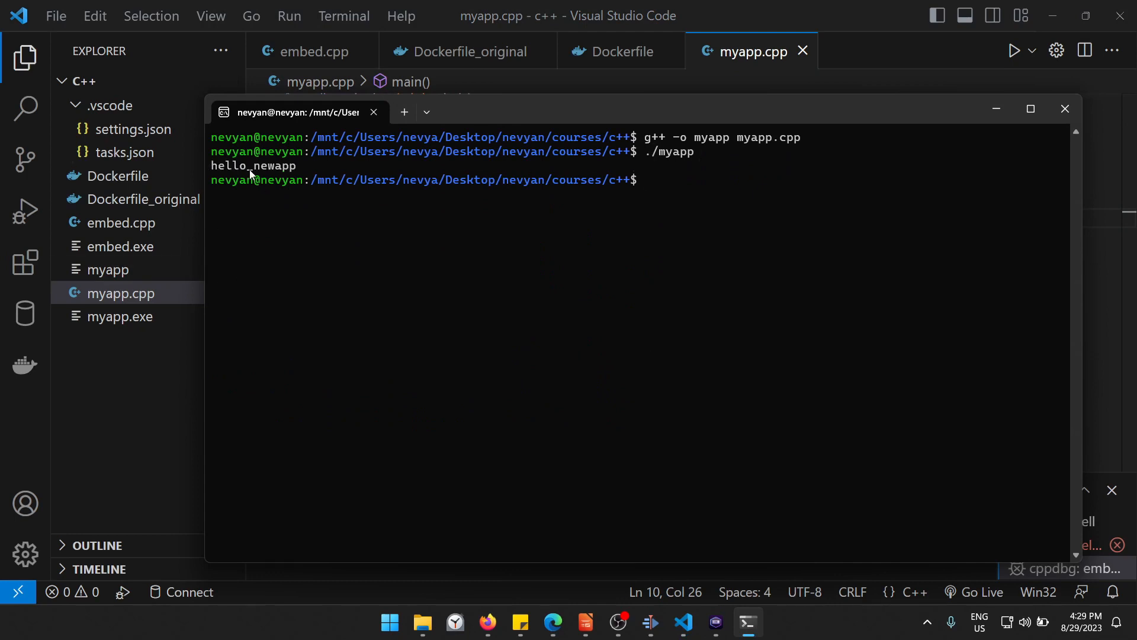
pyautogui.moveTo(615, 93)
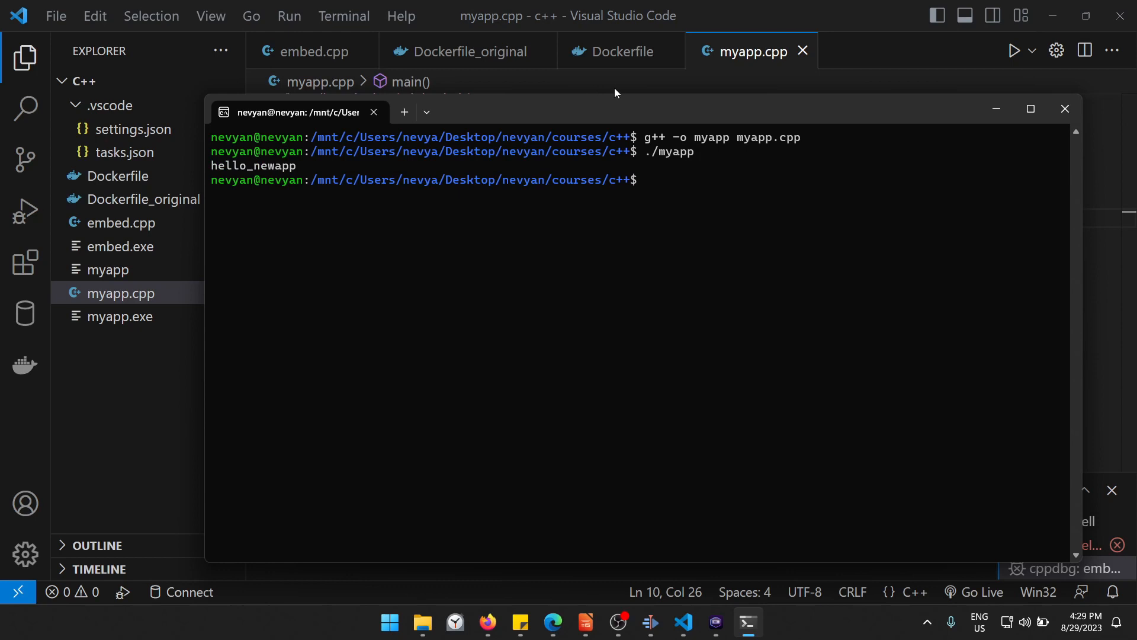
pyautogui.click(620, 51)
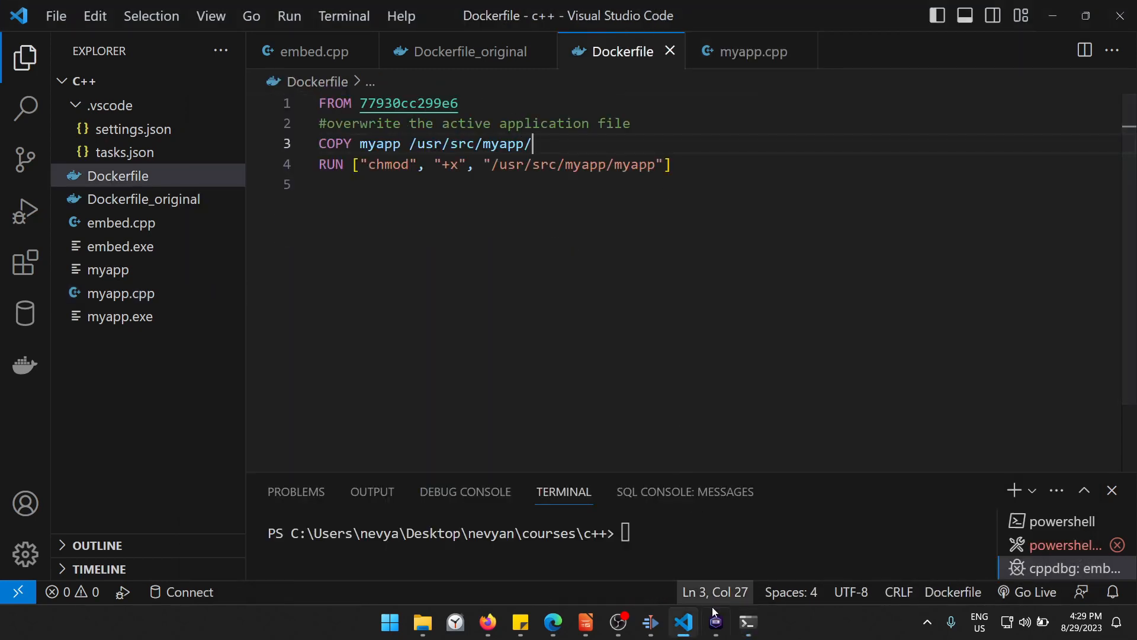
# Step: Build my-custom-image-new from the updated Dockerfile and return to the images list
pyautogui.click(714, 622)
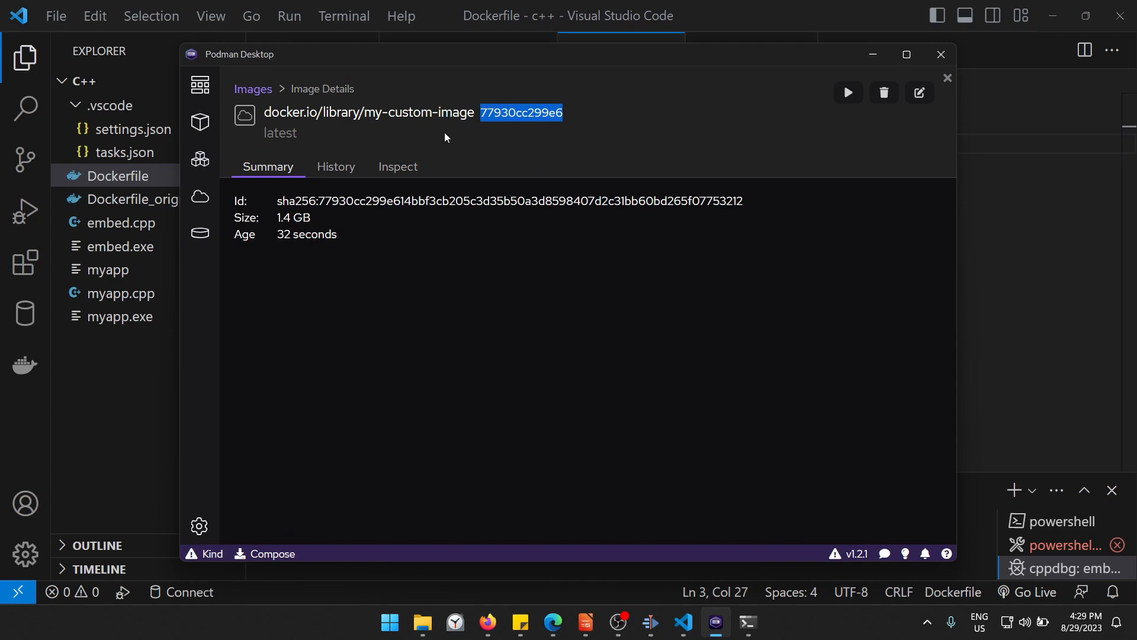
pyautogui.click(252, 88)
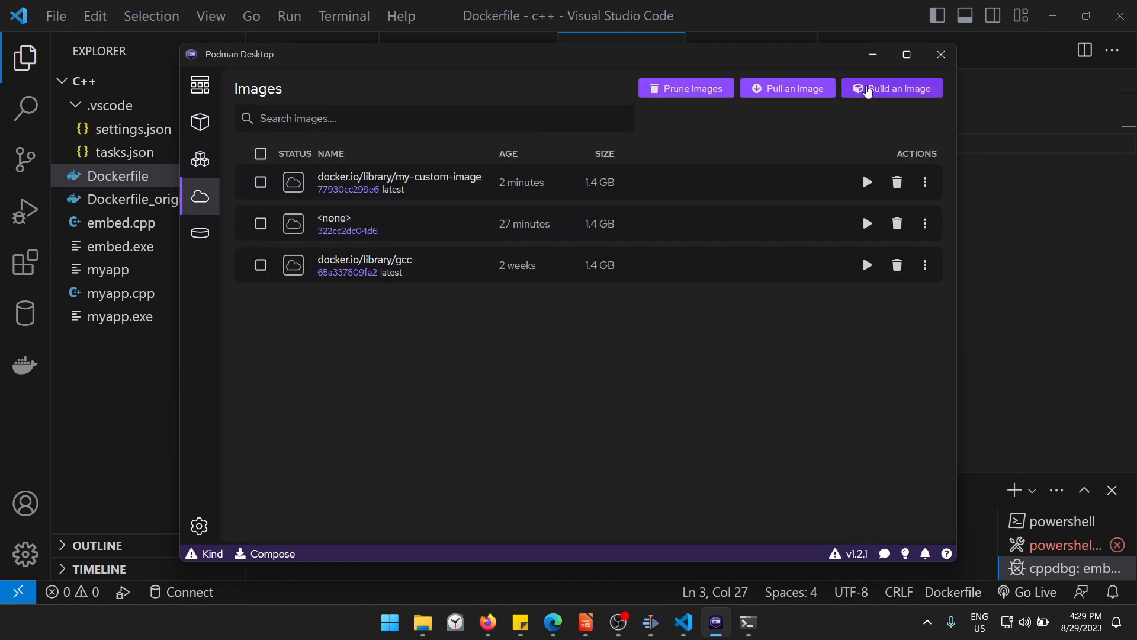
pyautogui.click(891, 87)
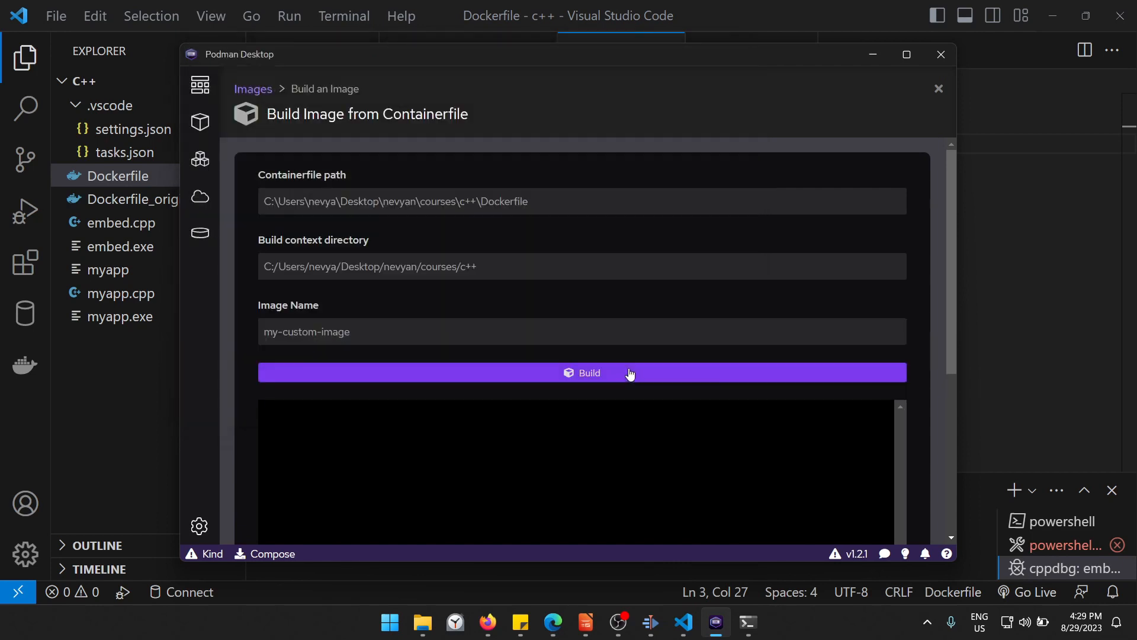
pyautogui.moveTo(389, 331)
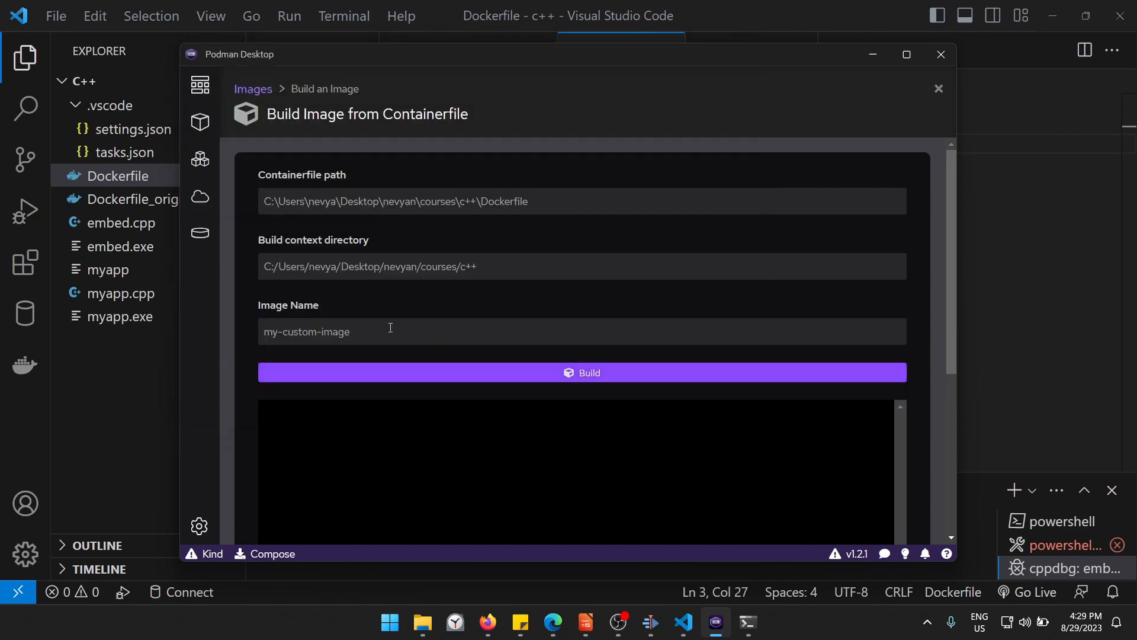
pyautogui.write('-new')
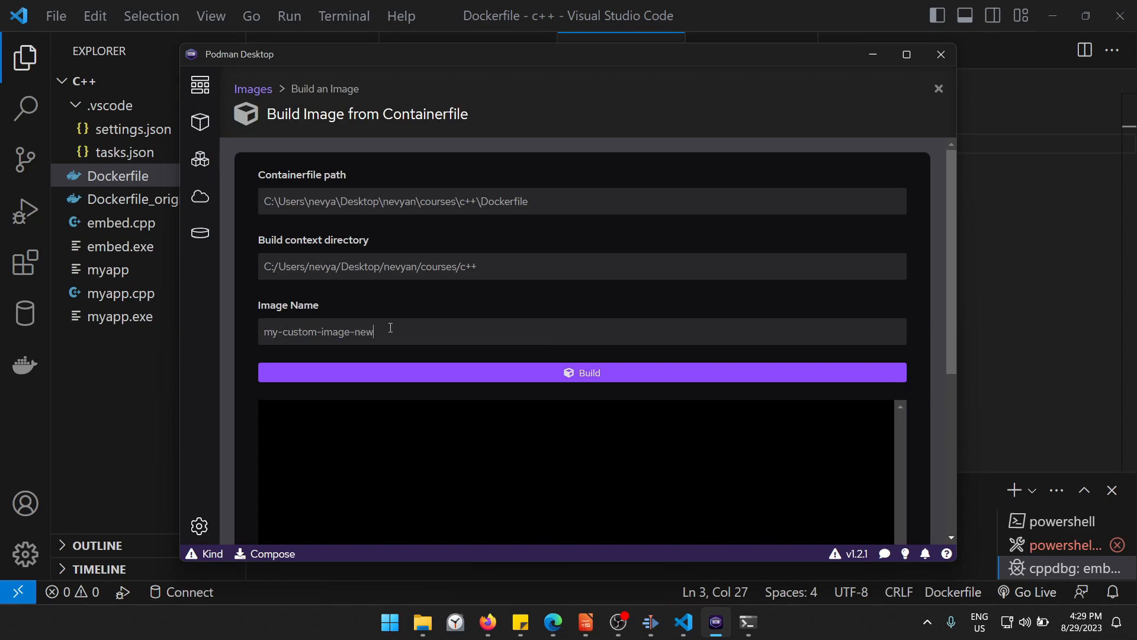
pyautogui.click(582, 372)
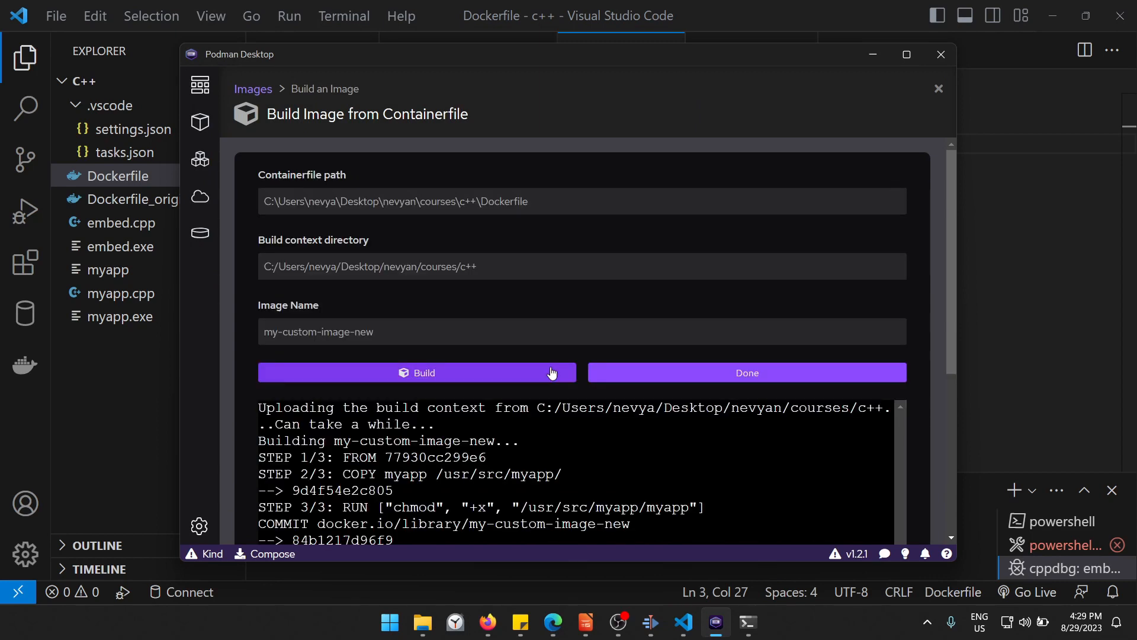
pyautogui.scroll(-3)
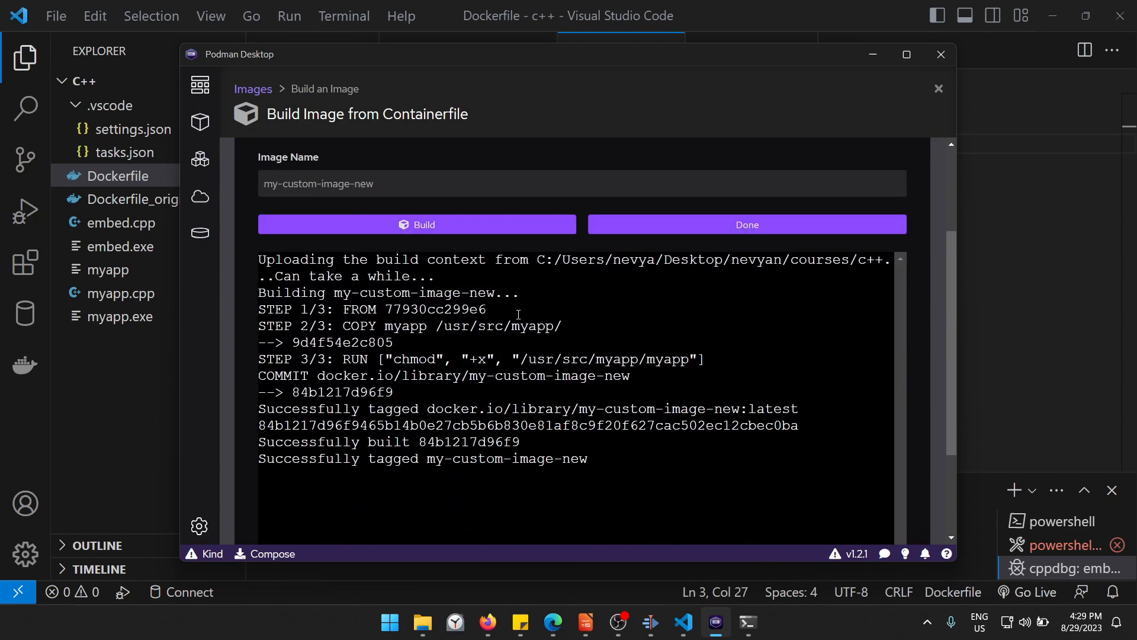
pyautogui.click(746, 224)
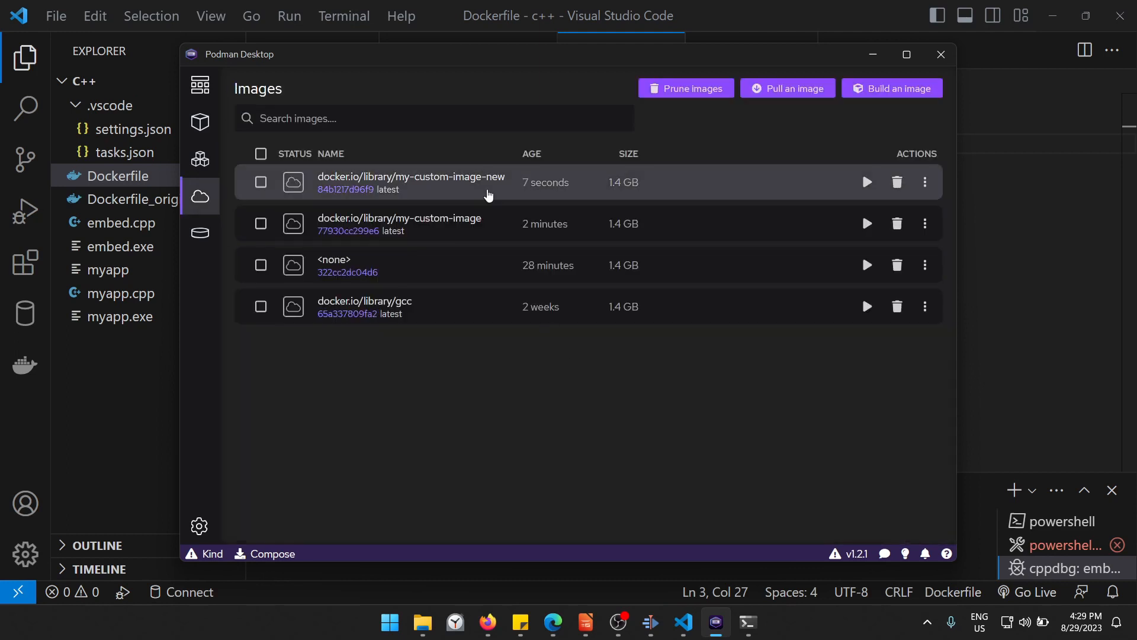
pyautogui.moveTo(866, 182)
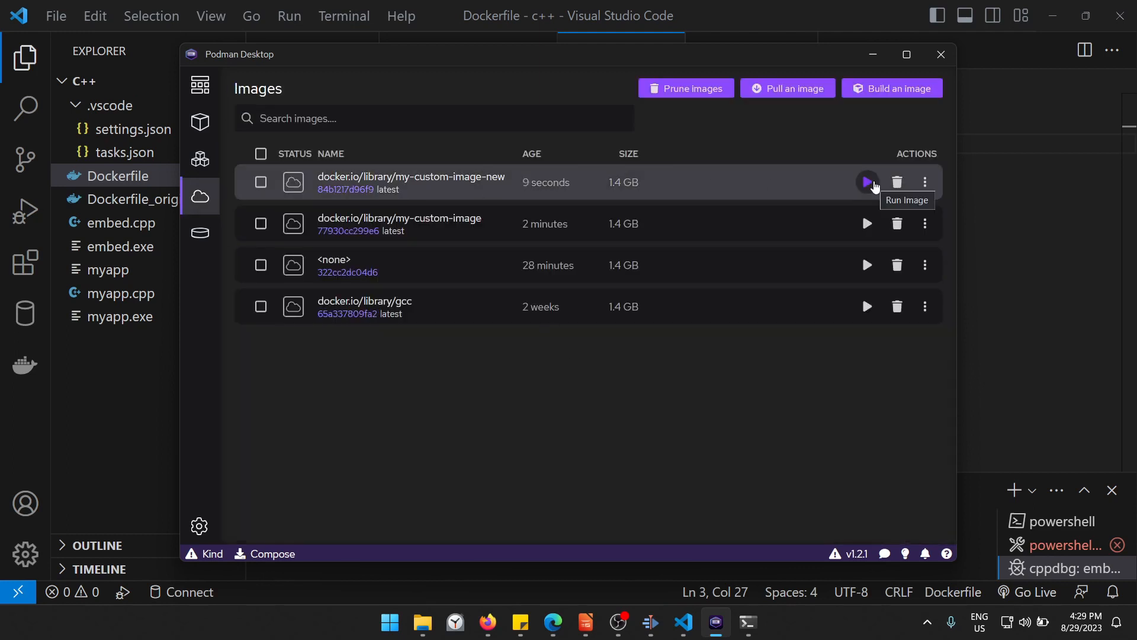
# Step: Run a container from my-custom-image-new and check its logs show hello_newapp
pyautogui.click(866, 182)
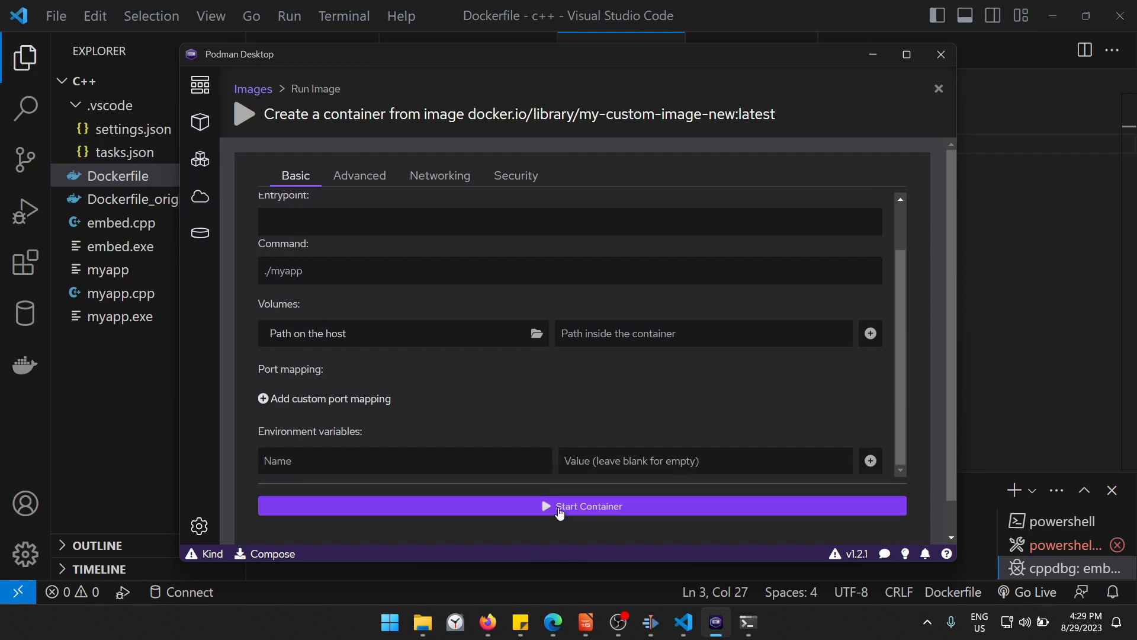
pyautogui.click(582, 505)
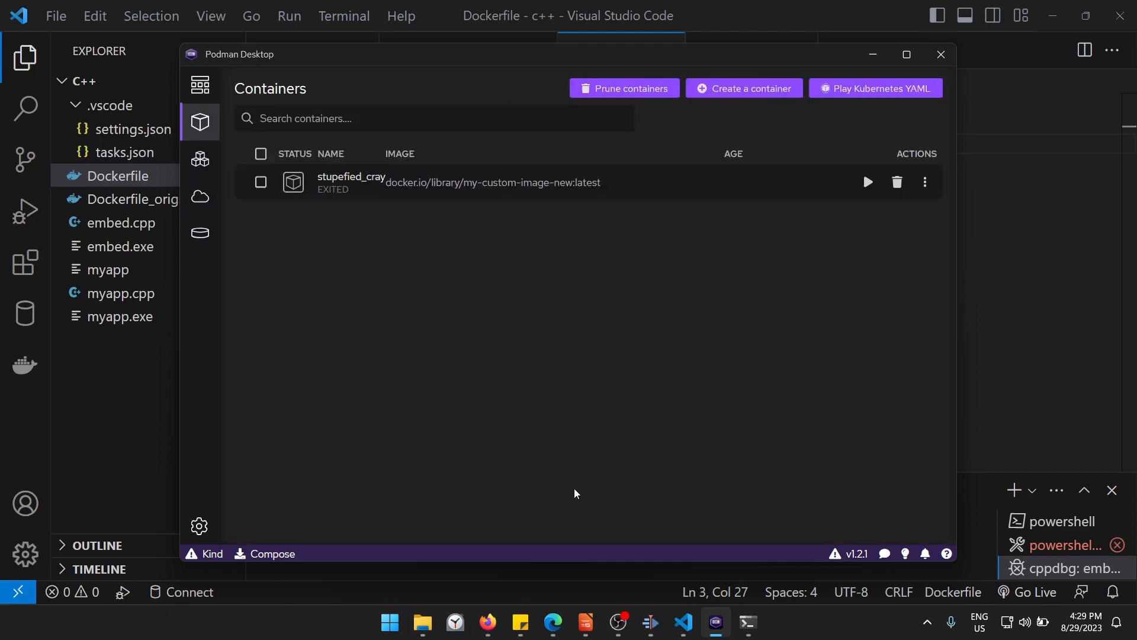
pyautogui.click(350, 182)
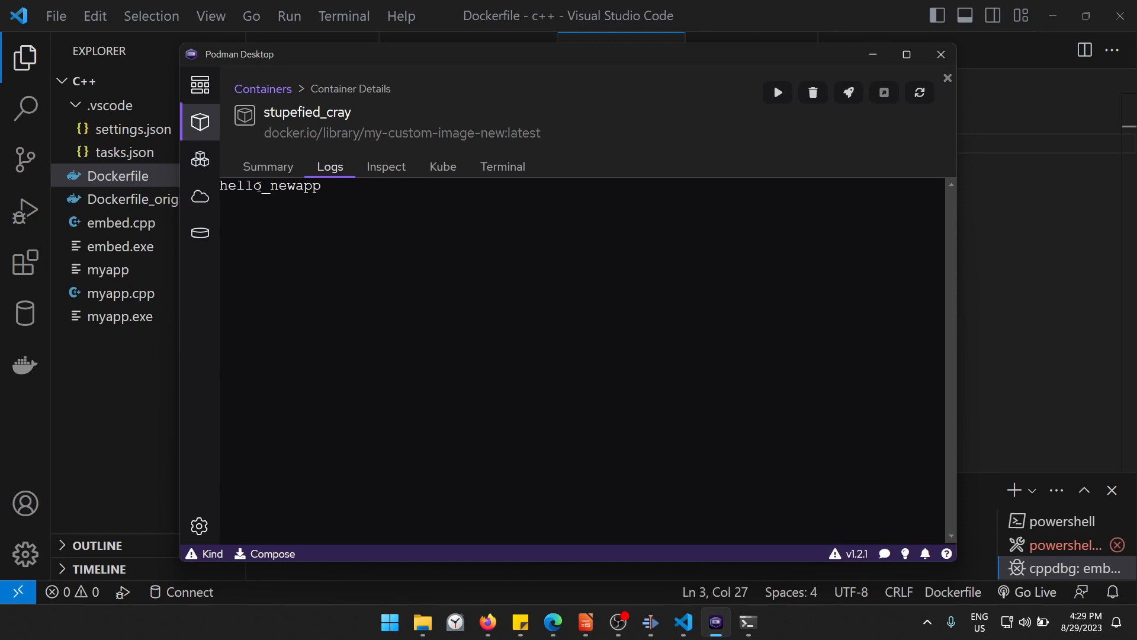
pyautogui.doubleClick(270, 185)
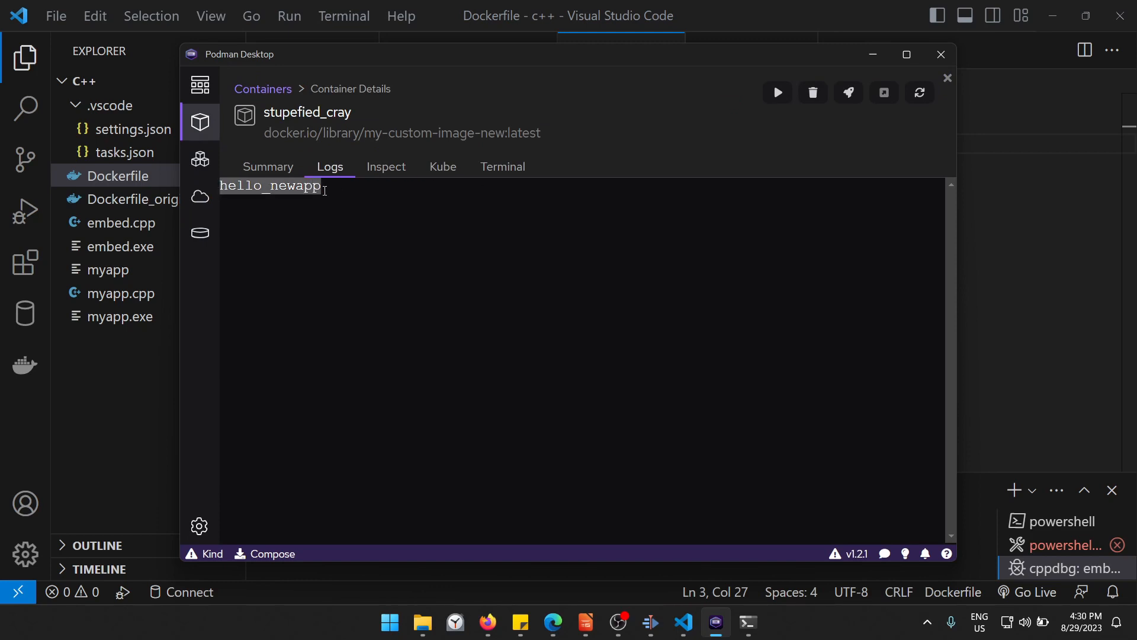
pyautogui.moveTo(580, 262)
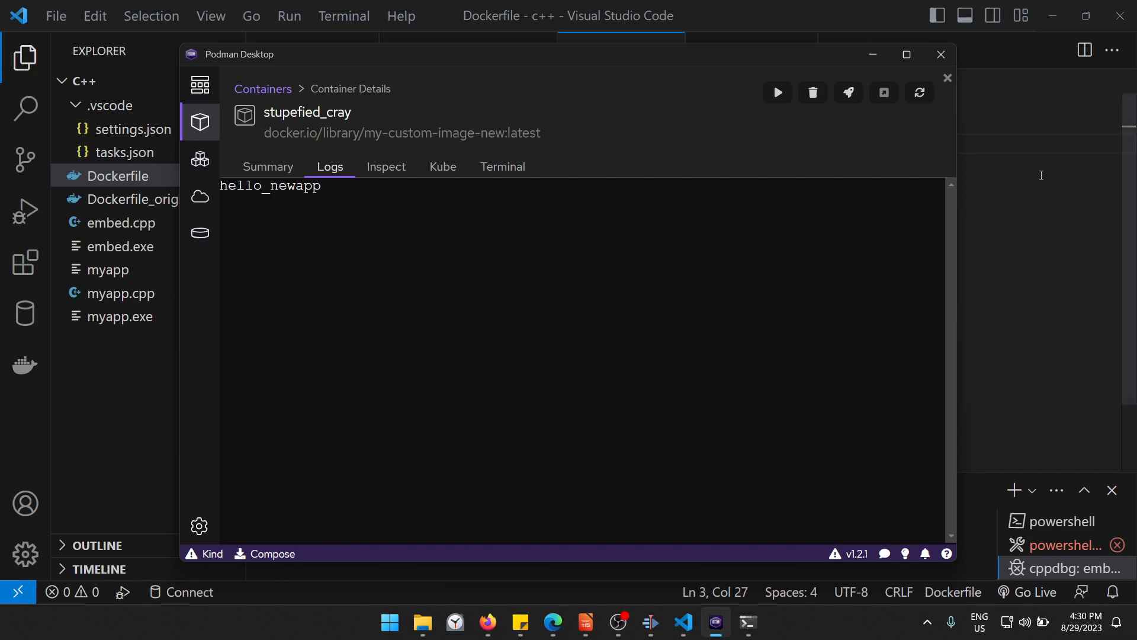
pyautogui.click(941, 54)
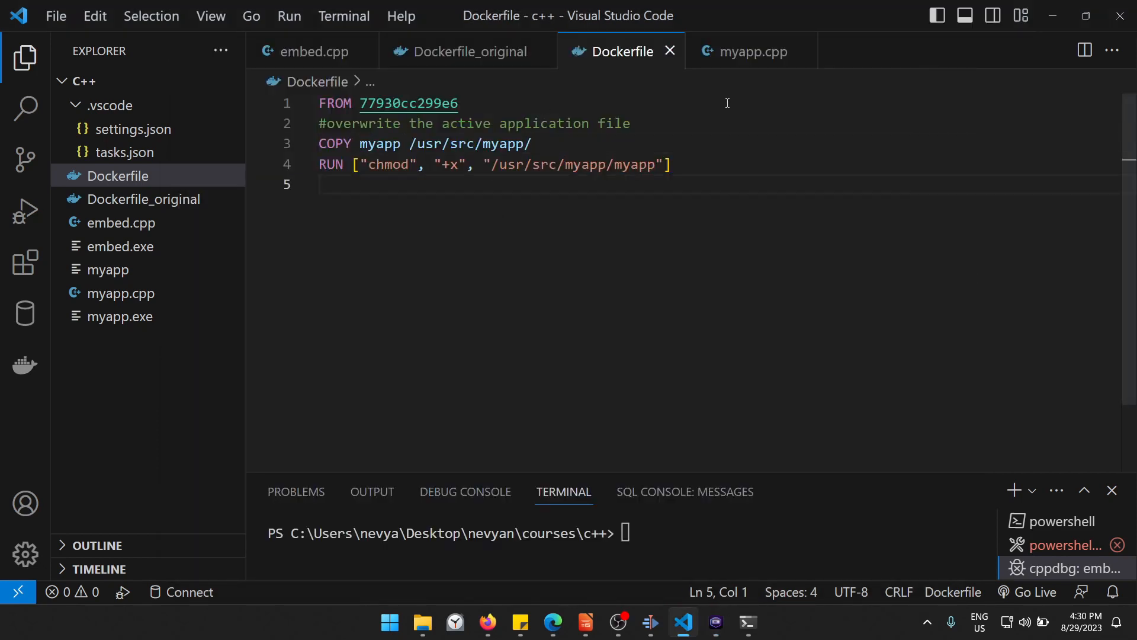
# Step: Show Dockerfile_original and place the cursor on its RUN g++ compile line
pyautogui.click(468, 51)
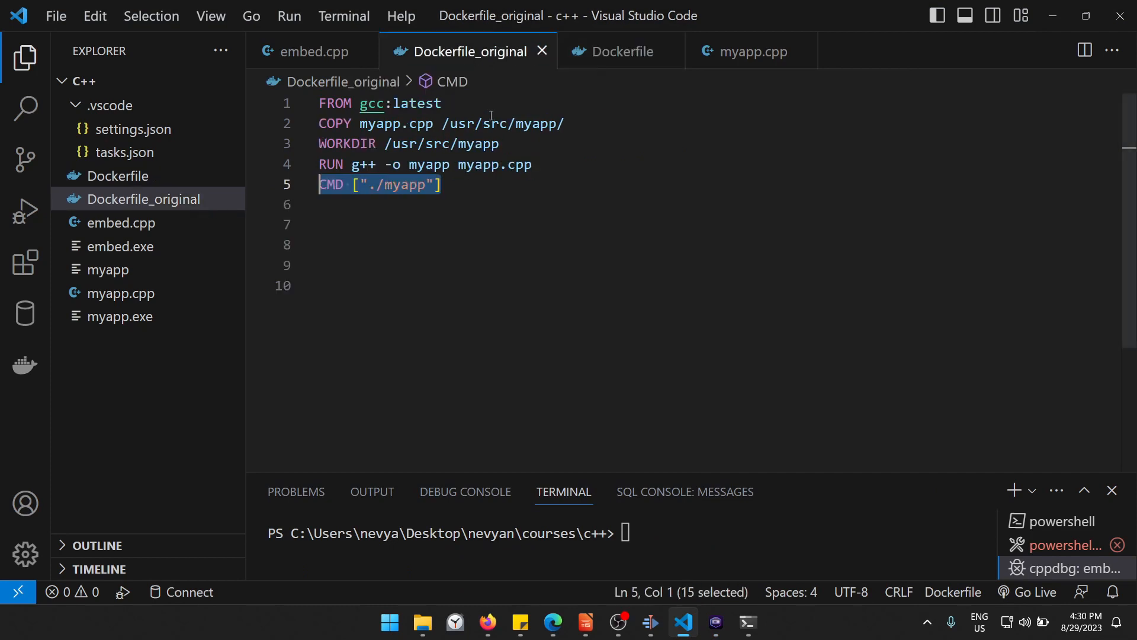
pyautogui.click(533, 164)
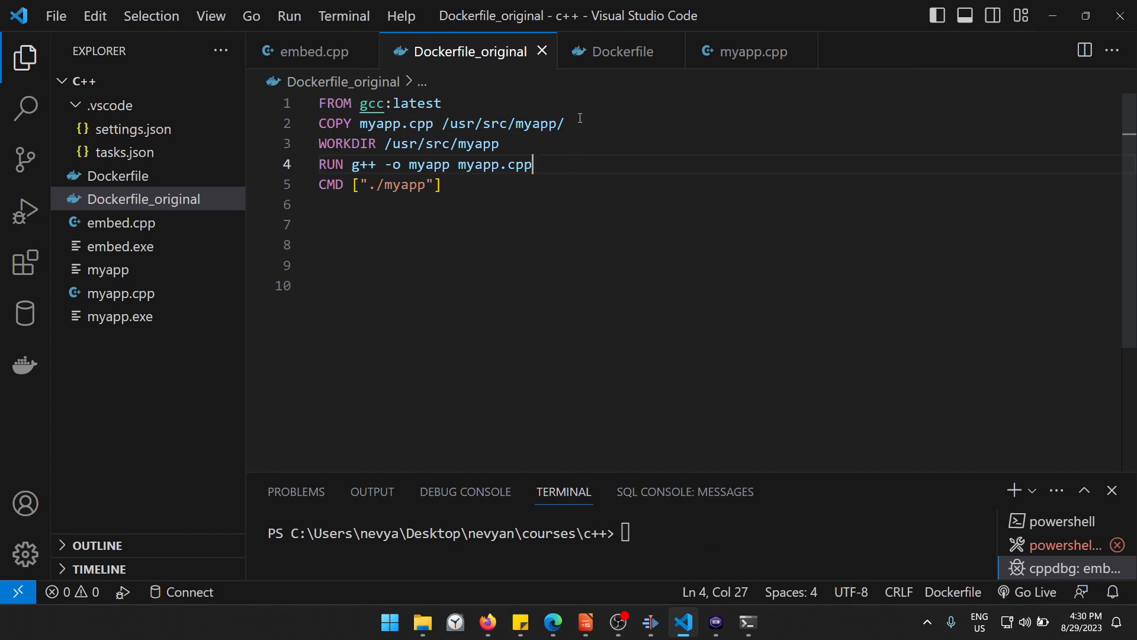
pyautogui.moveTo(580, 168)
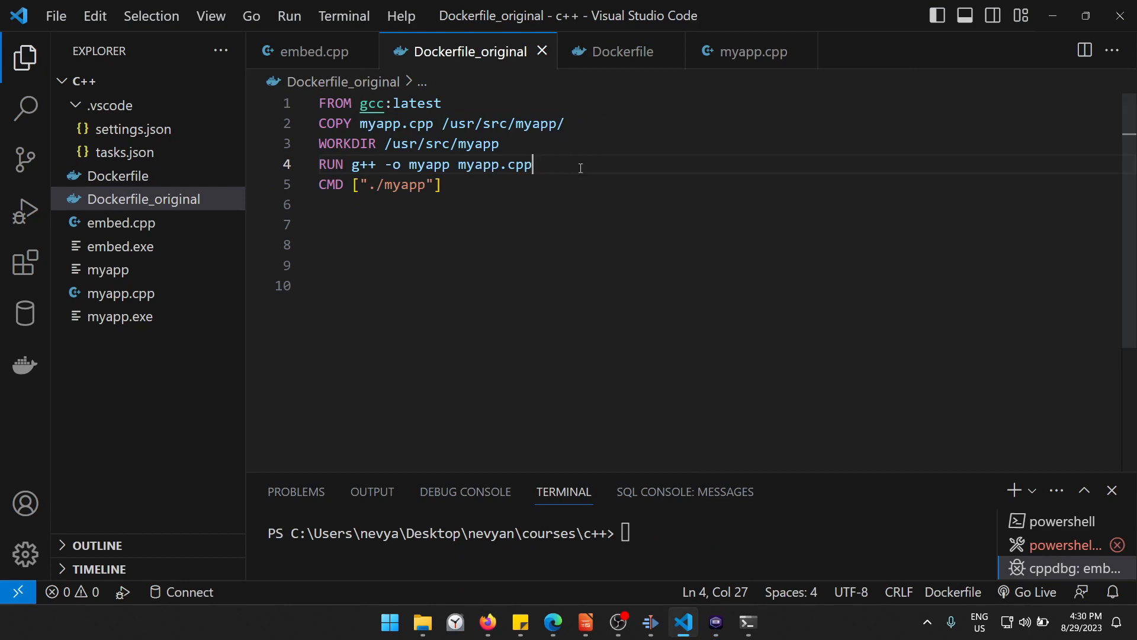
pyautogui.moveTo(604, 170)
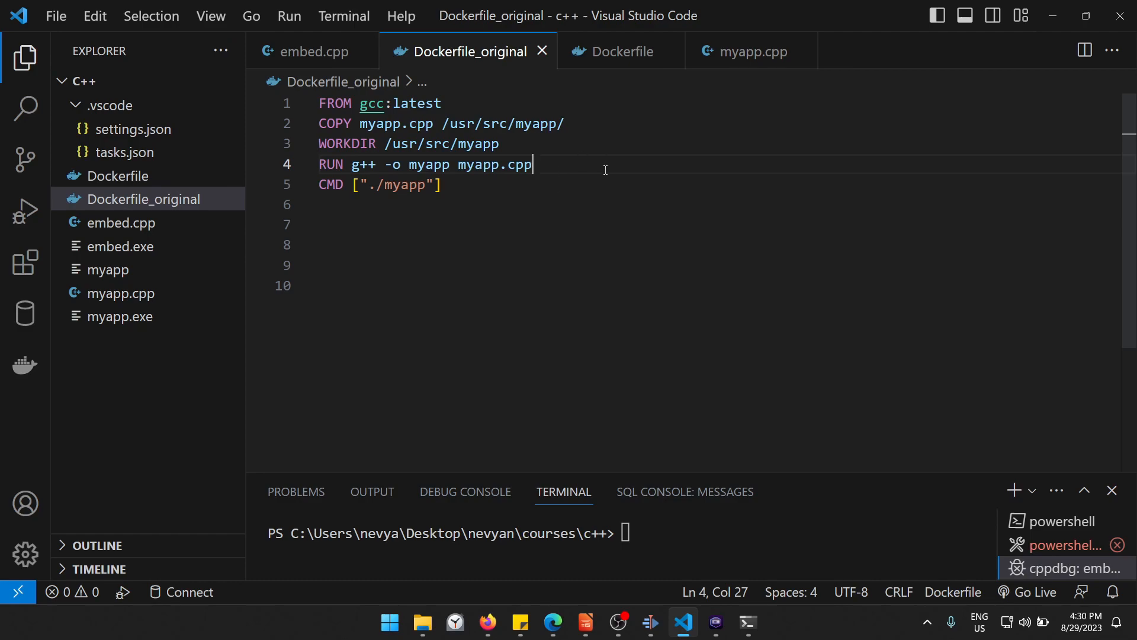